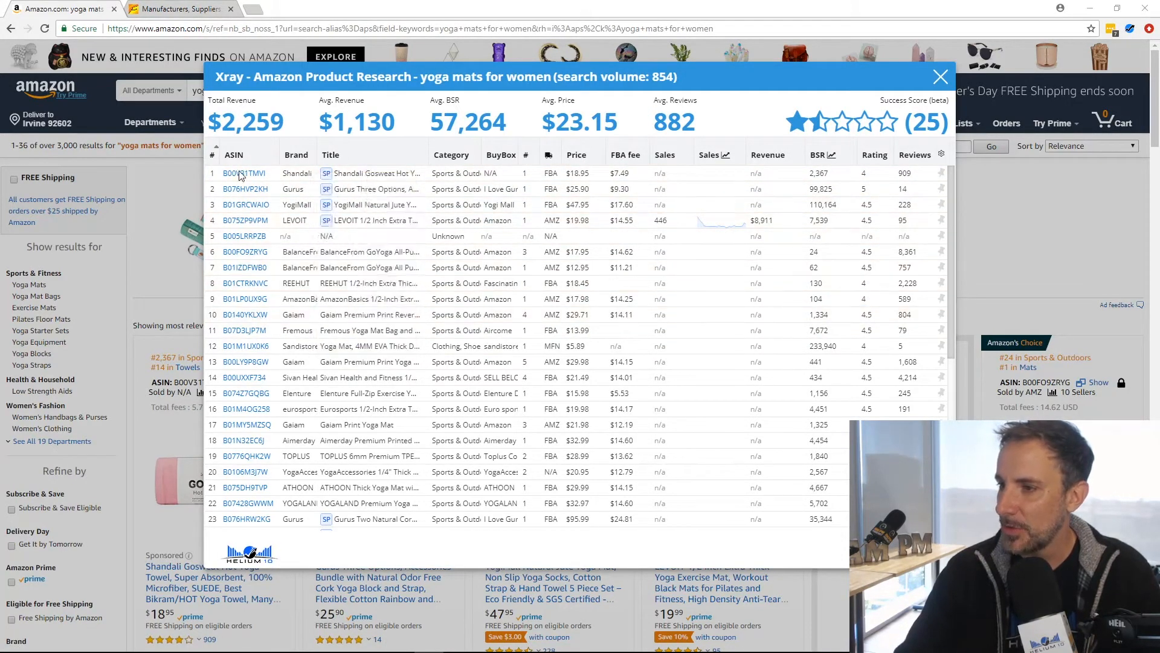
pyautogui.moveTo(246, 189)
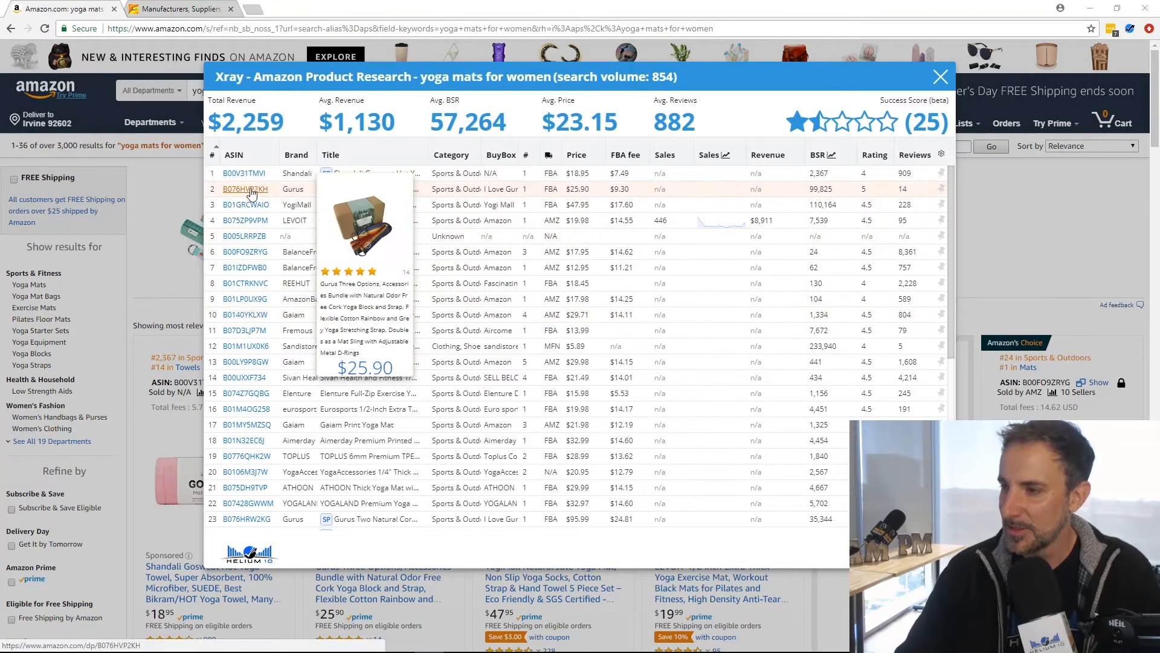
pyautogui.moveTo(251, 383)
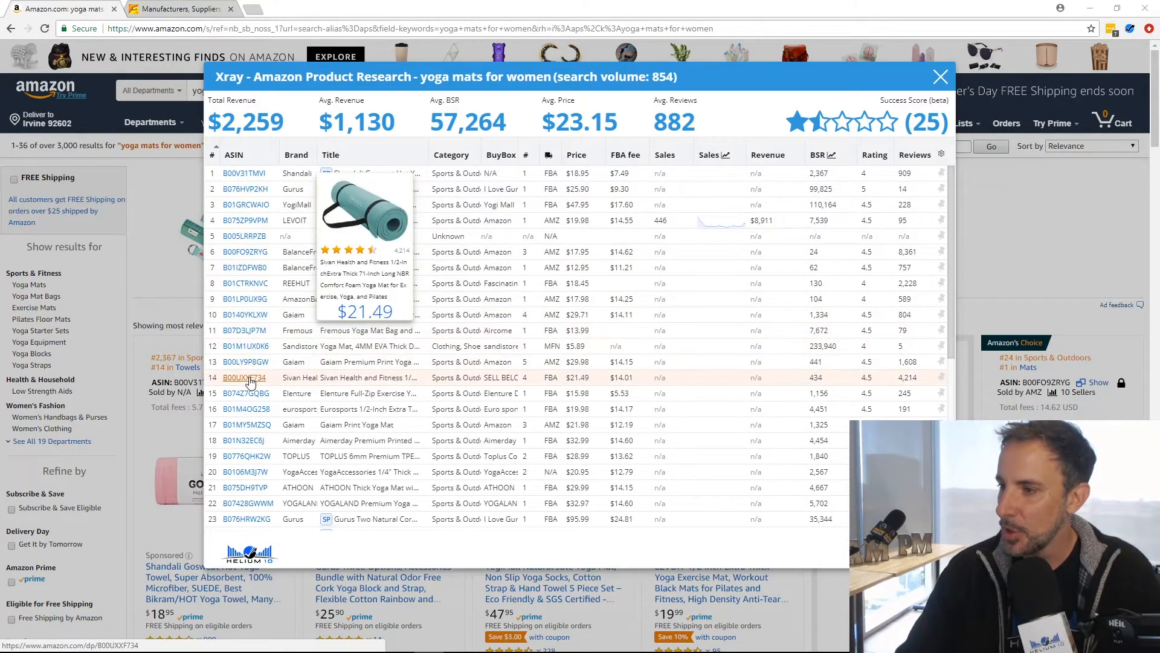
pyautogui.moveTo(275, 299)
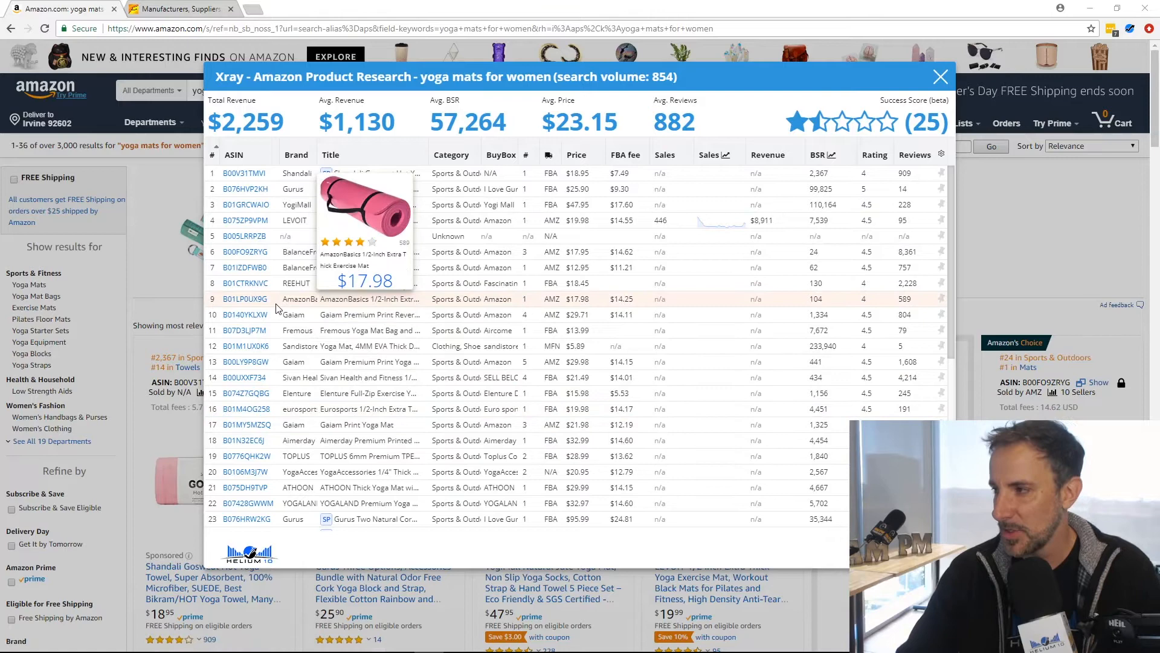
pyautogui.moveTo(244, 251)
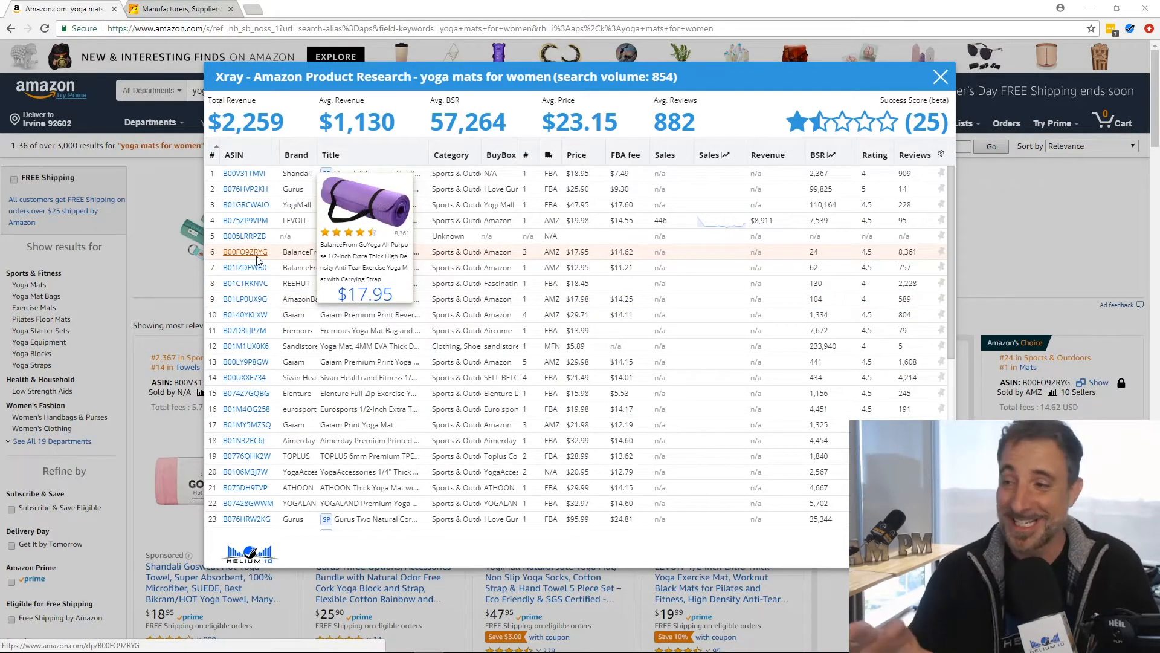
pyautogui.moveTo(673, 223)
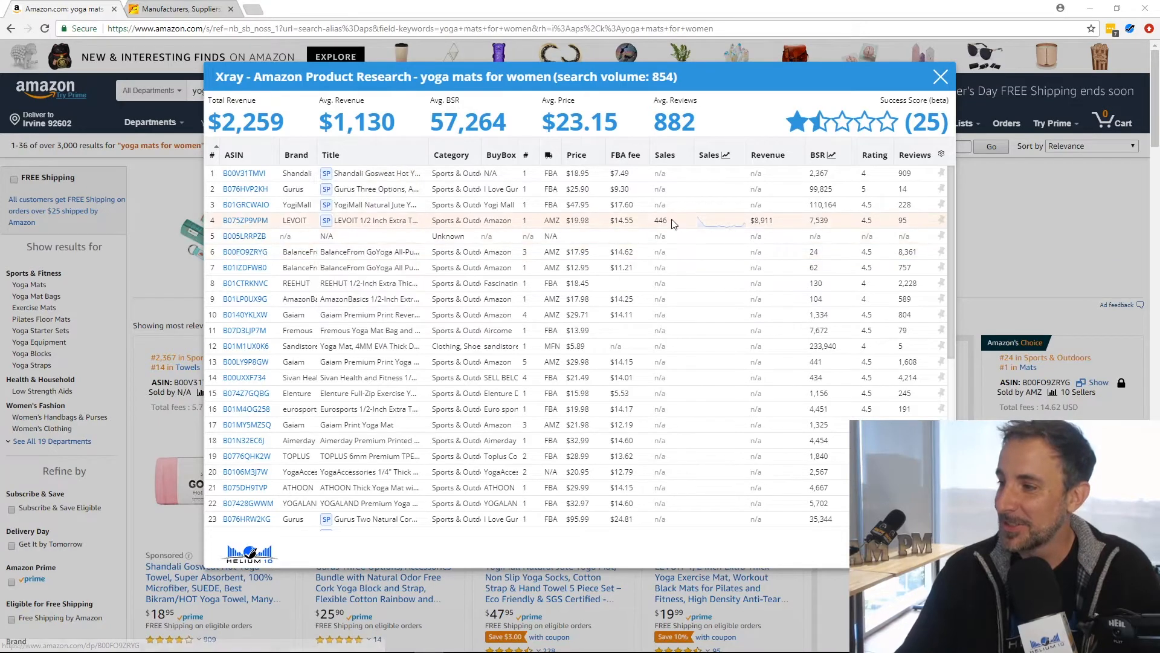
# View the LEVOIT mat's sales history chart, then close it.
pyautogui.click(719, 220)
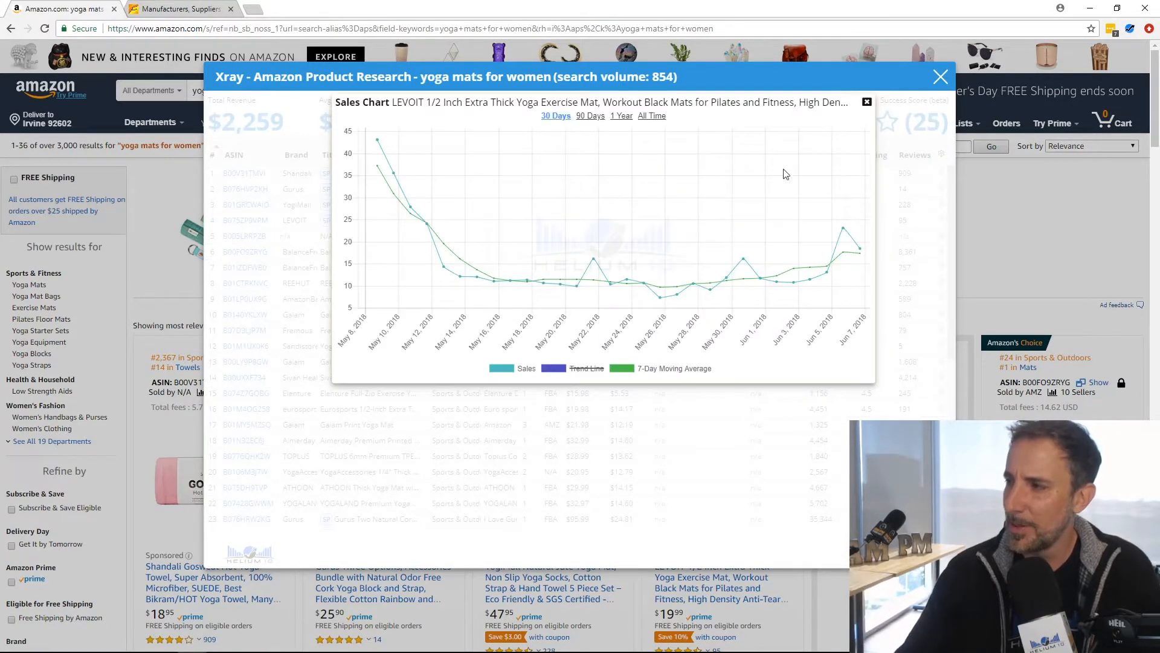
pyautogui.click(867, 101)
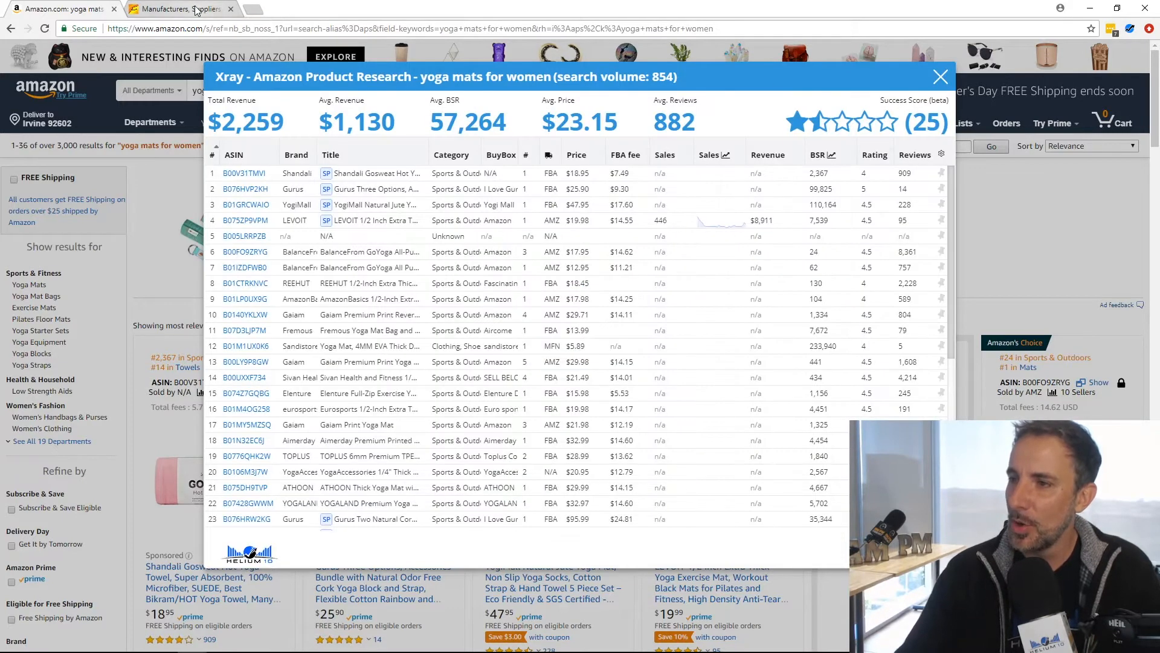
# Search Alibaba for 'yoga mat' and scroll through the supplier listings and prices.
pyautogui.click(178, 9)
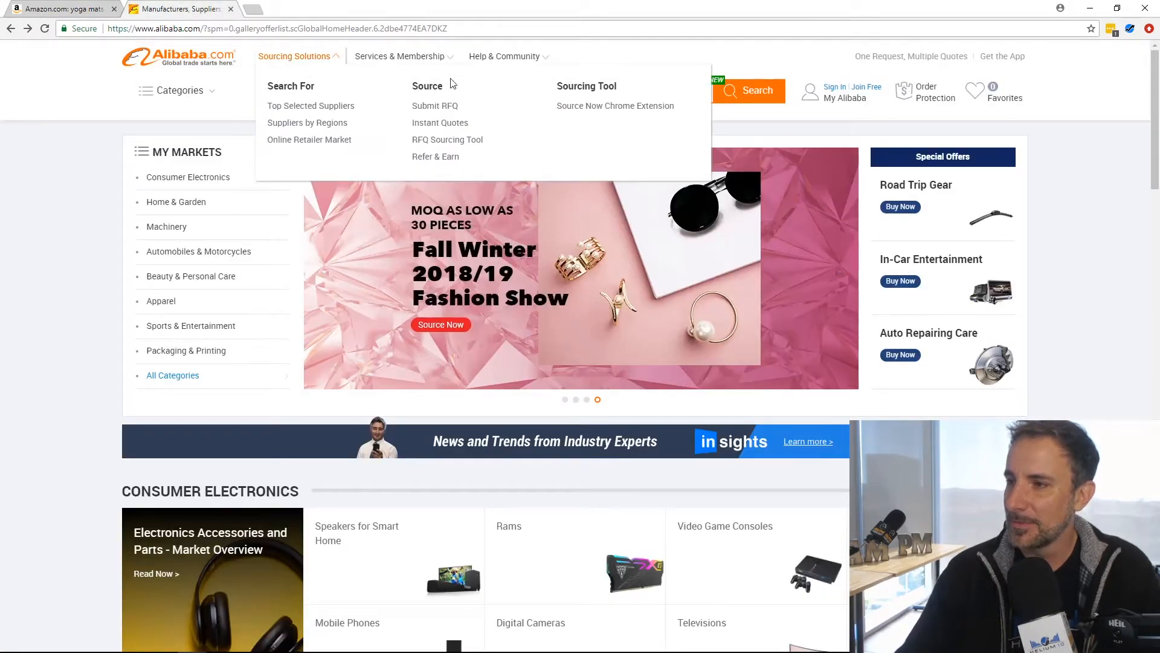
pyautogui.write('yoga')
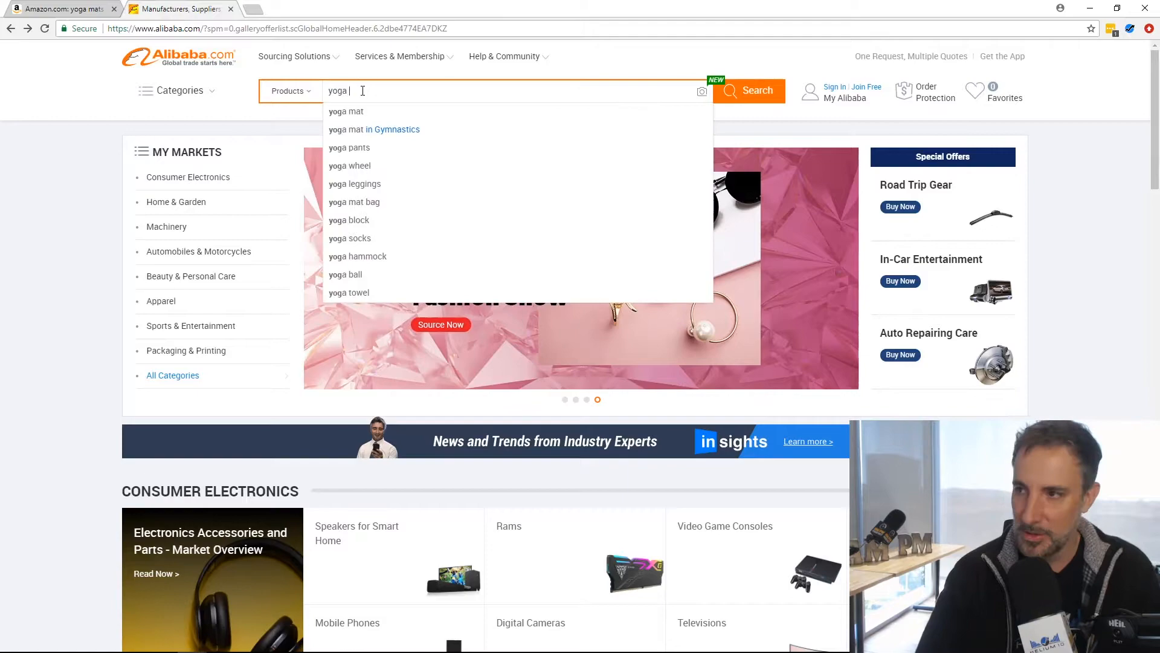
pyautogui.click(345, 111)
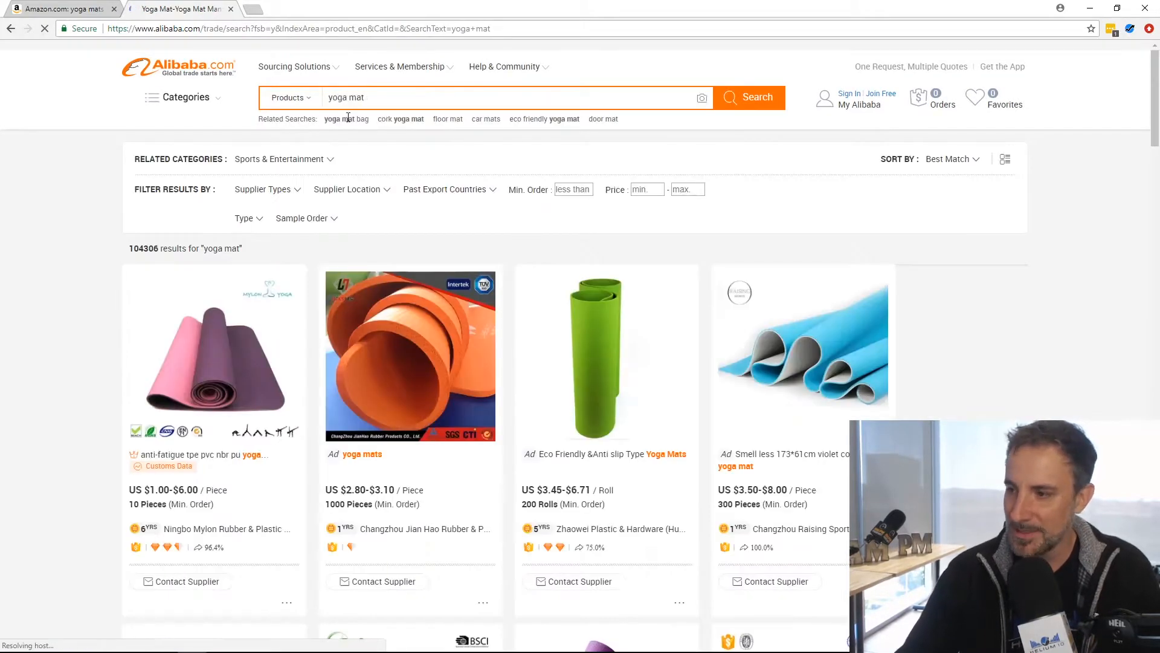
pyautogui.scroll(-3)
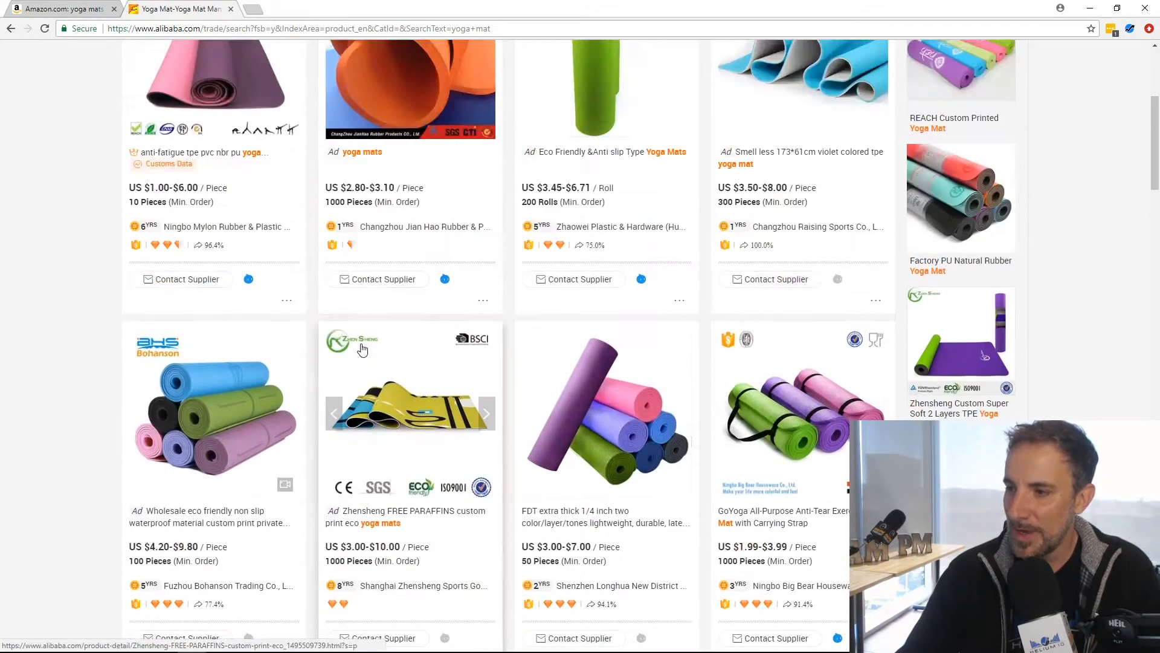
pyautogui.scroll(-3)
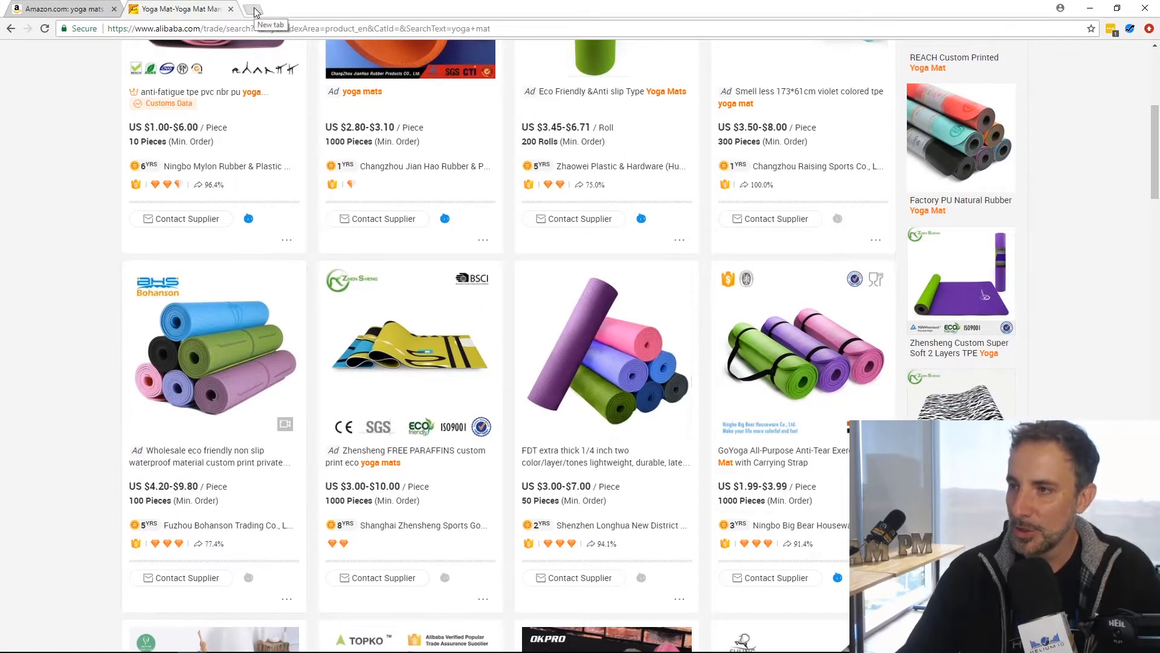
# Open a new browser tab for the 1688.com wholesale homepage.
pyautogui.click(259, 10)
pyautogui.write('https://www.1688.com')
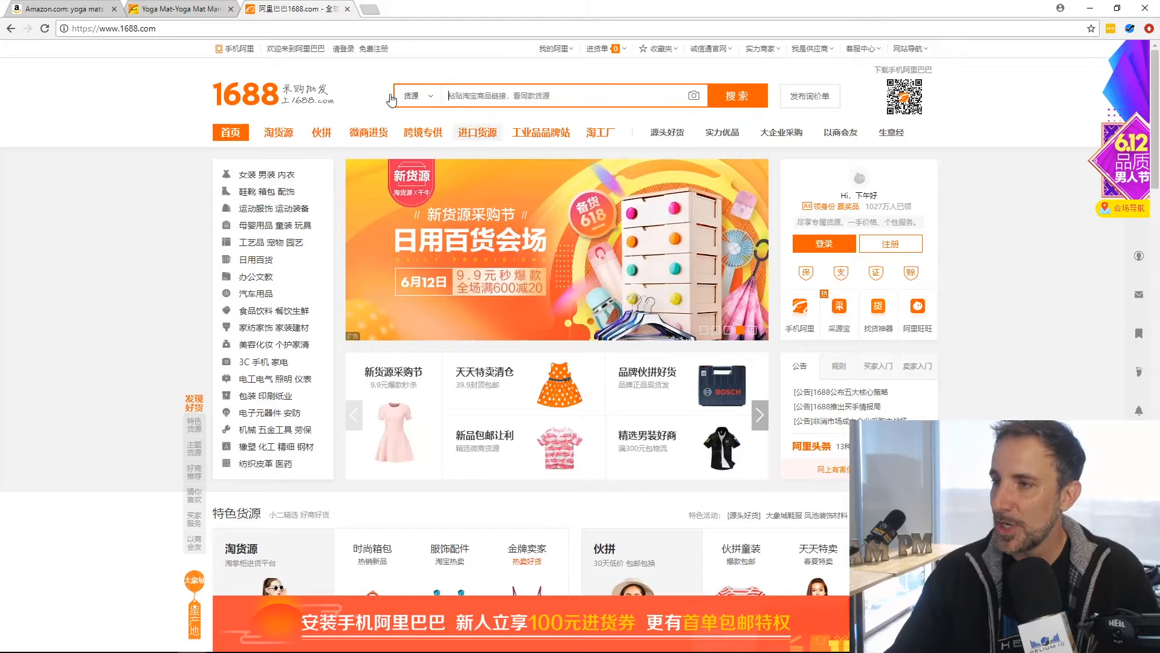
pyautogui.moveTo(373, 11)
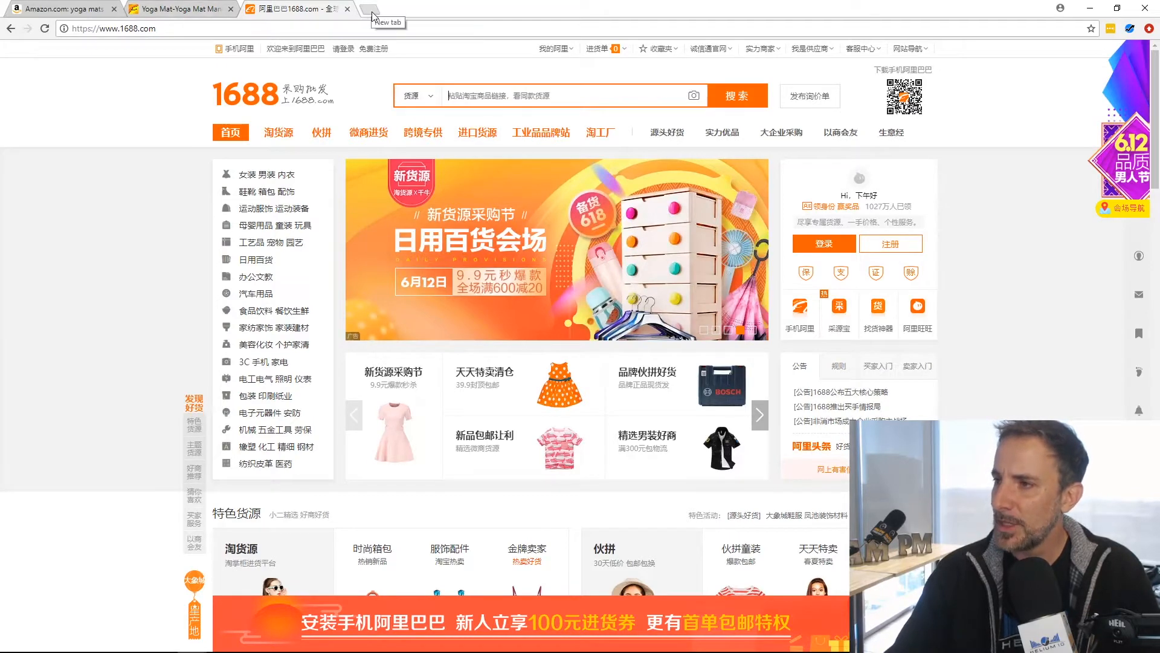
# Translate 'yoga mat' to Chinese (瑜伽垫) via a Google 'english to chinese' search, copy it, and return to 1688.
pyautogui.click(384, 9)
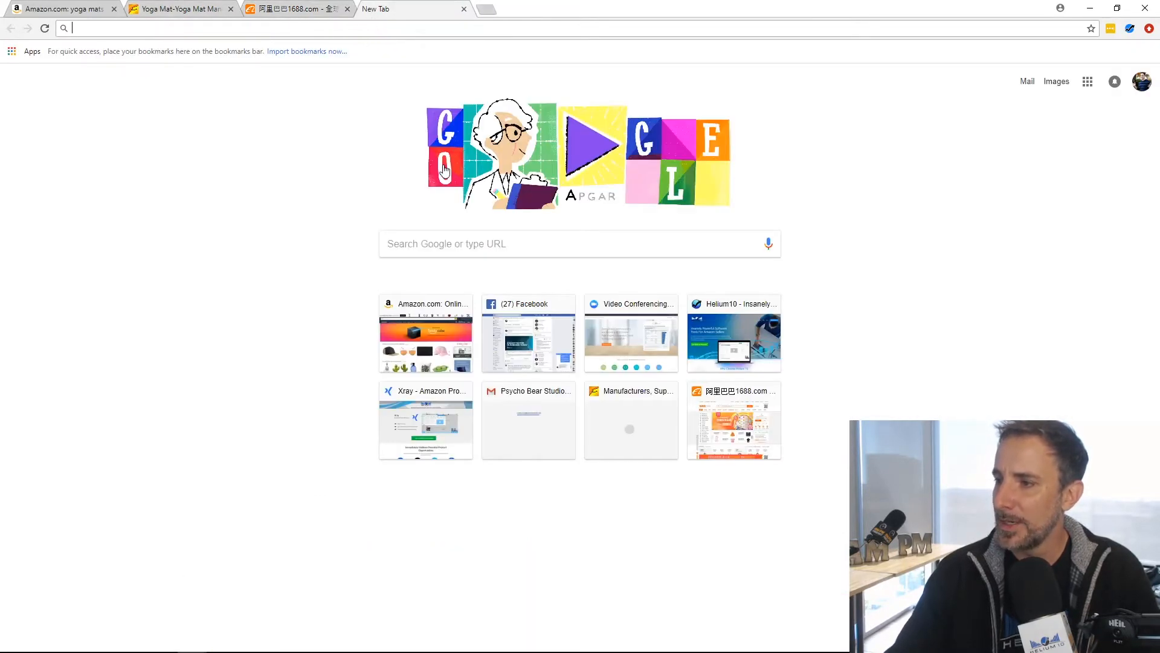
pyautogui.write('englisth to chinese')
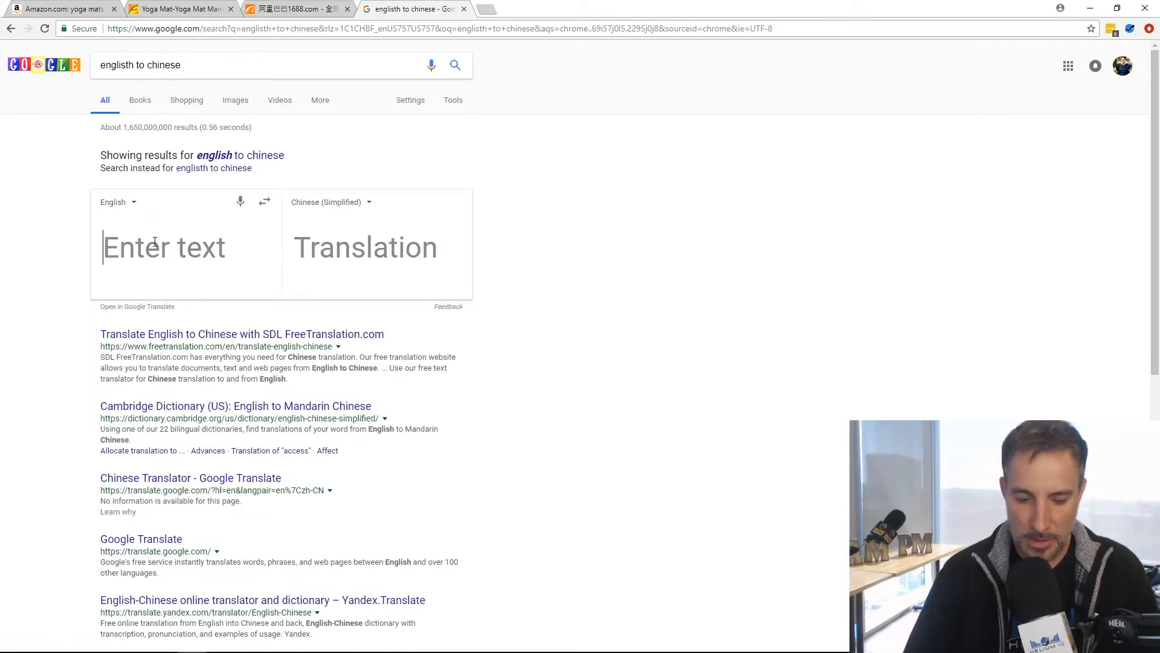
pyautogui.write('yoga mat')
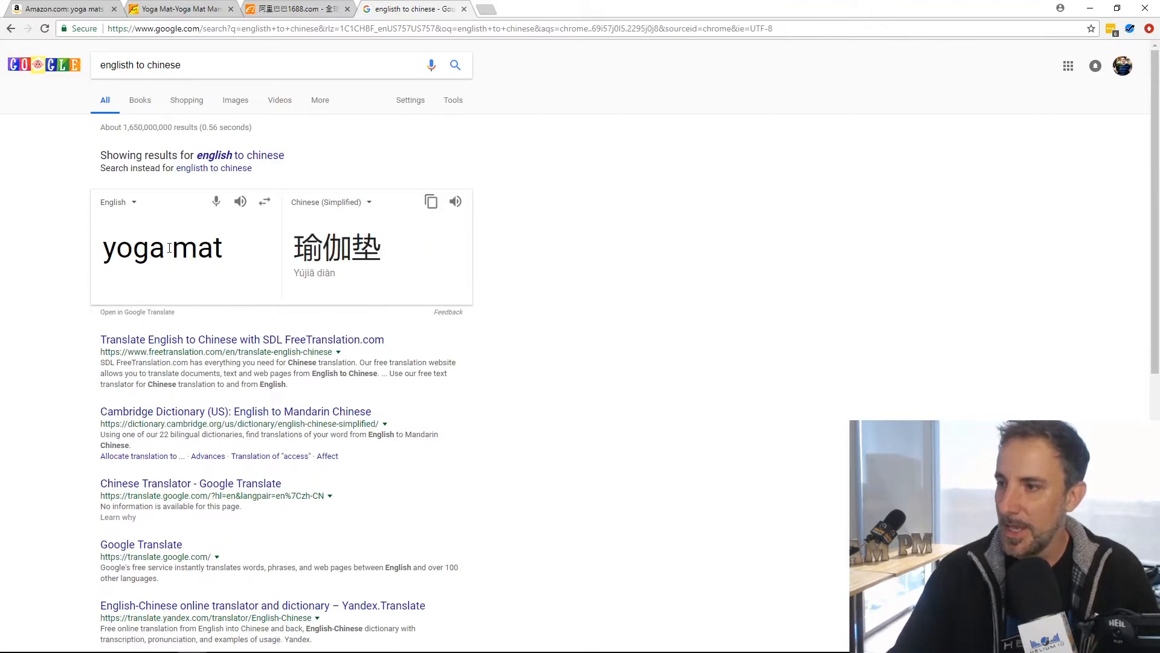
pyautogui.doubleClick(337, 248)
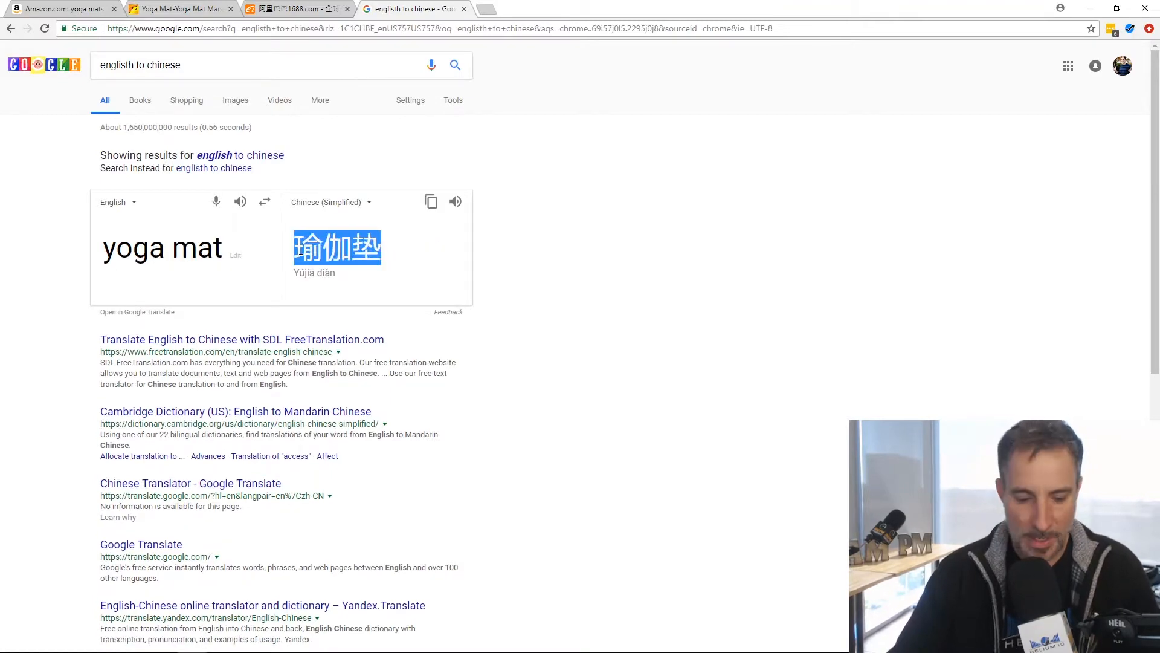
pyautogui.click(288, 9)
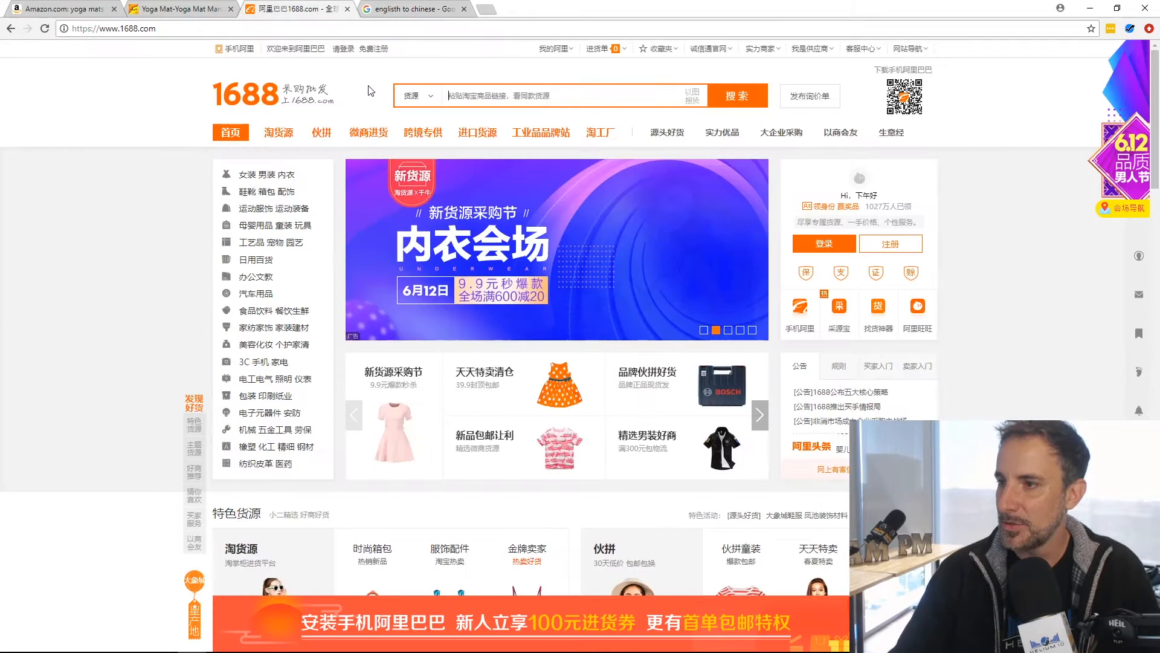
# Search 1688 for 瑜伽垫 and scroll the wholesale yoga mat listings priced about ¥5 to ¥56.
pyautogui.write('瑜伽垫')
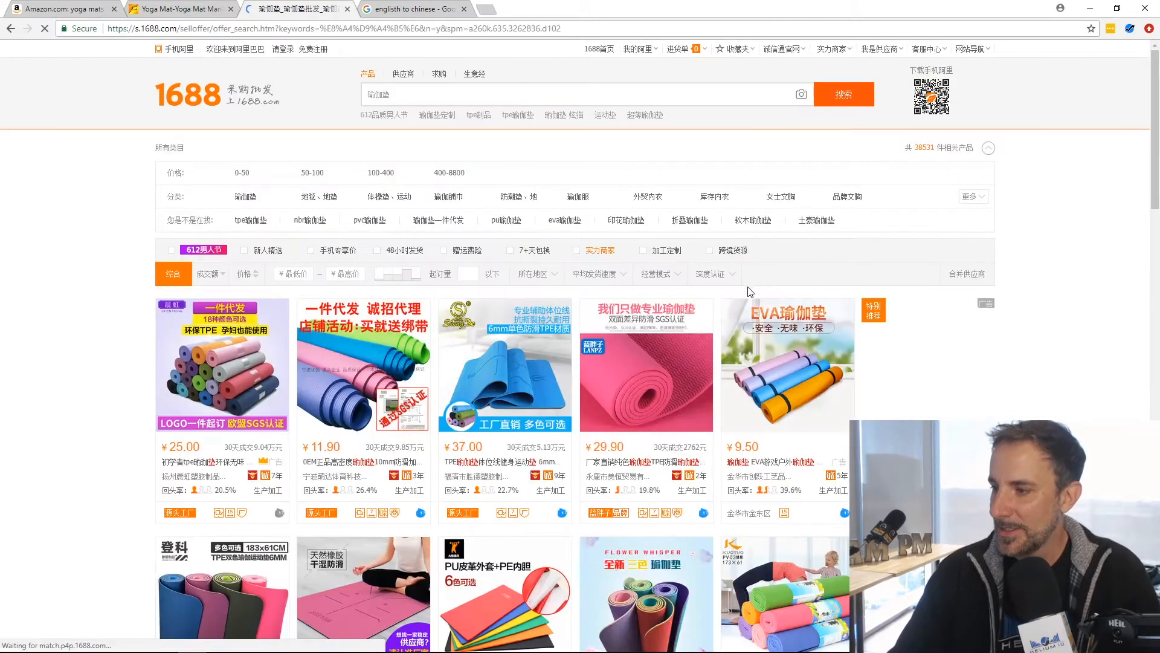
pyautogui.scroll(-3)
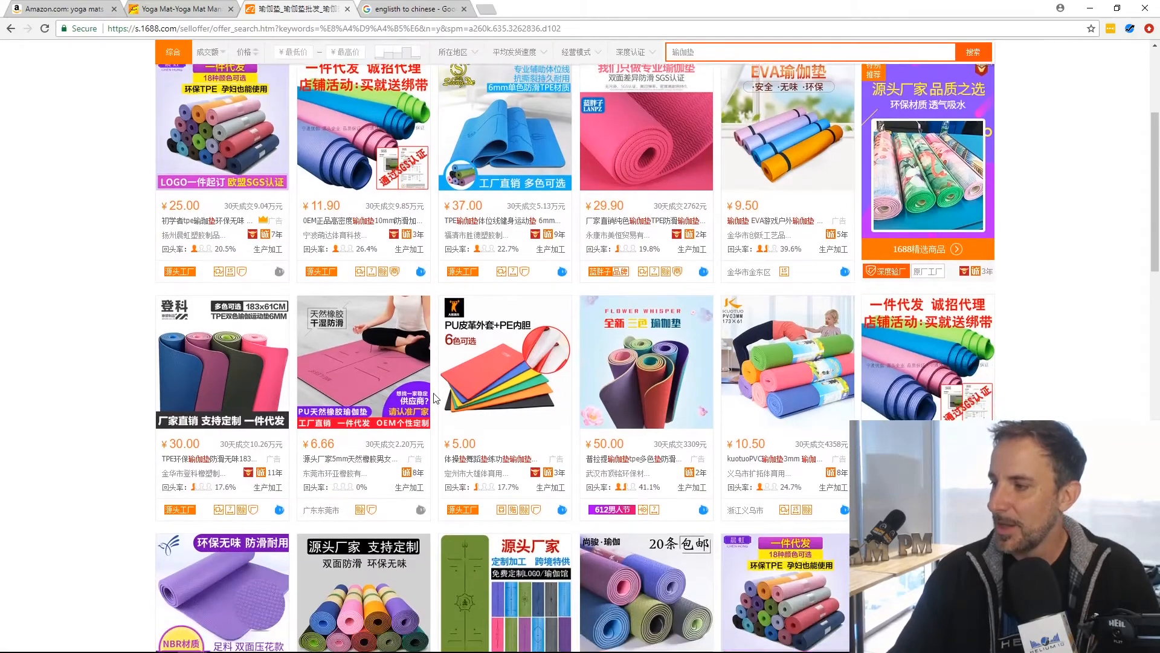
pyautogui.scroll(-3)
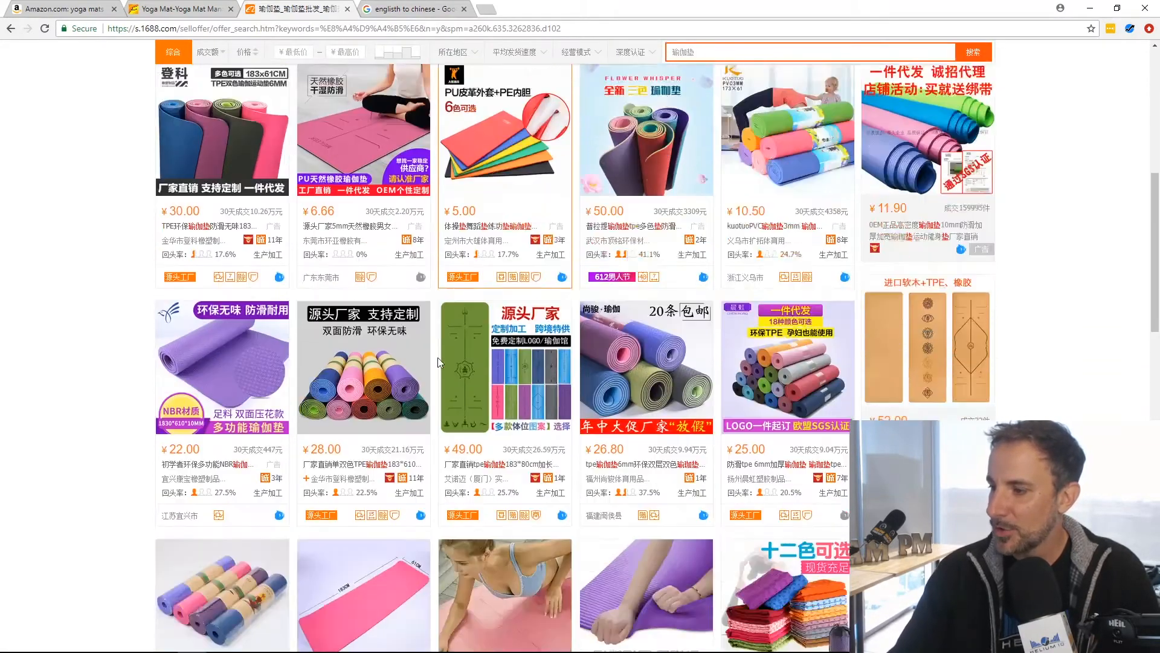
pyautogui.scroll(-3)
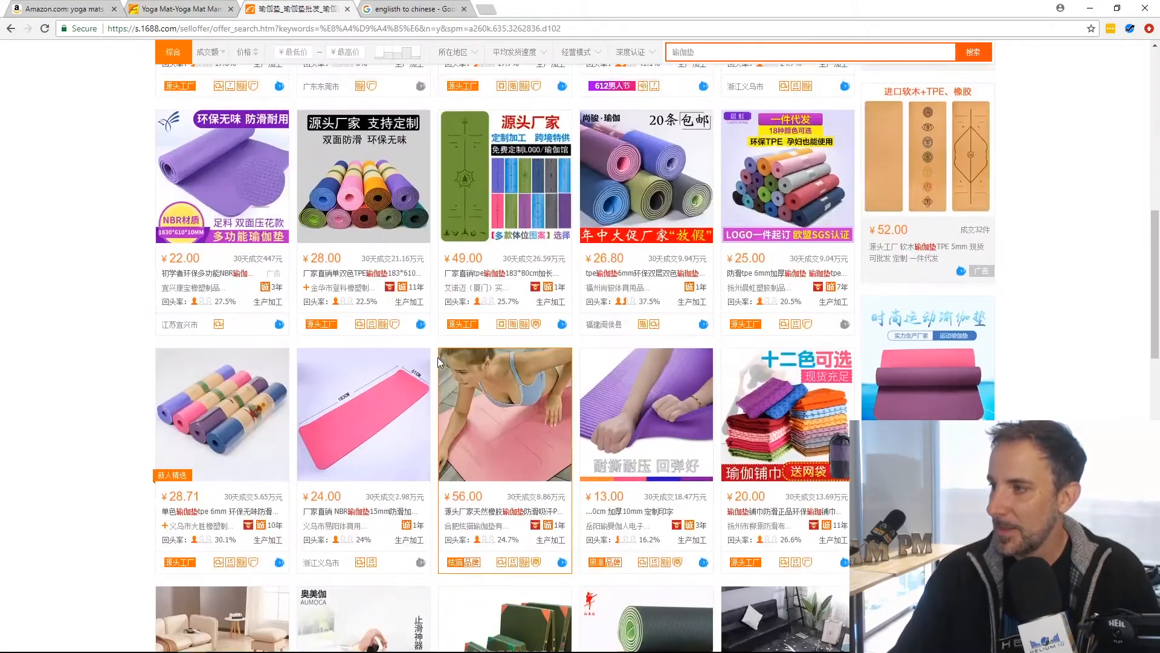
# Compare against the Alibaba yoga mat results, then return to the 1688 listings.
pyautogui.click(178, 9)
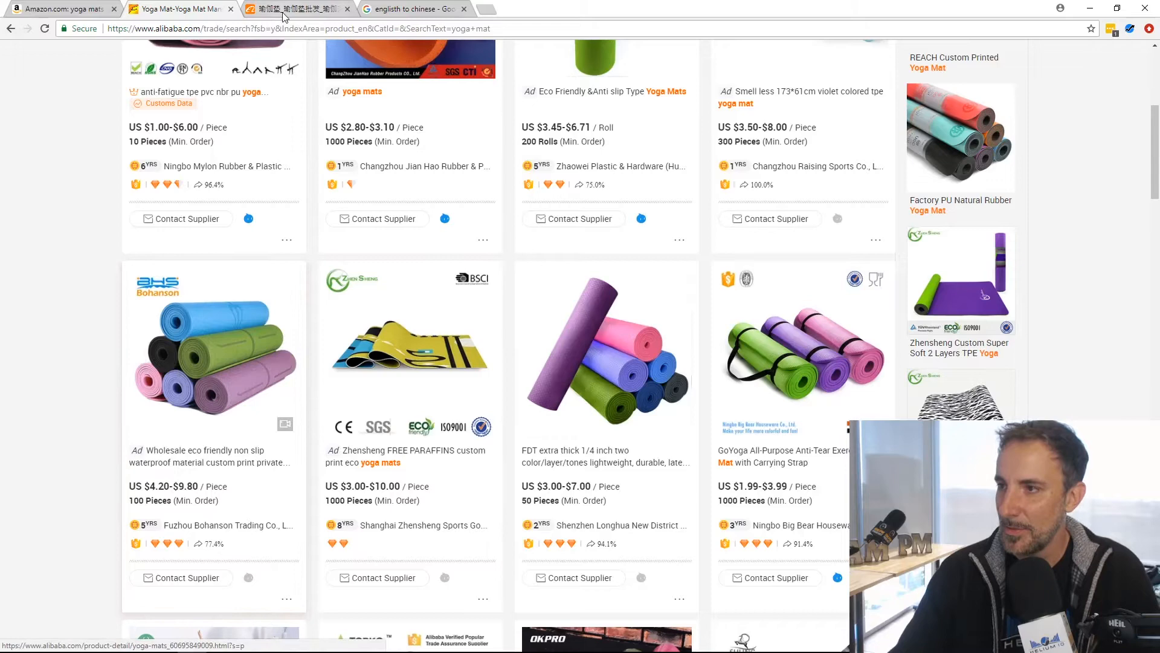
pyautogui.click(296, 8)
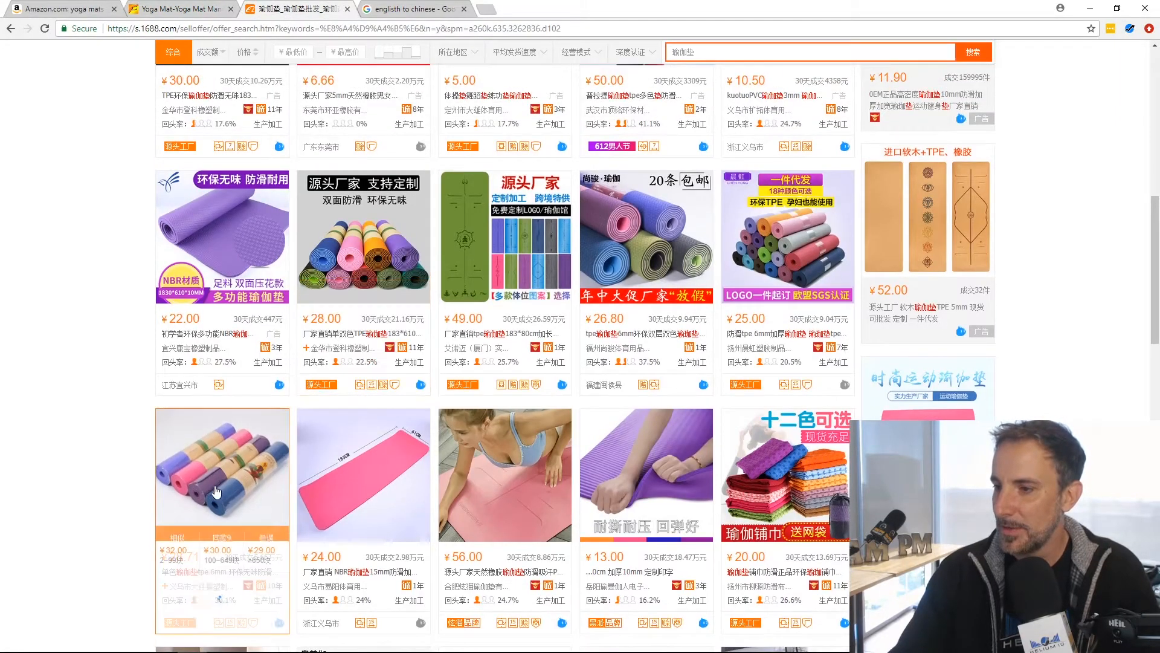
pyautogui.moveTo(260, 462)
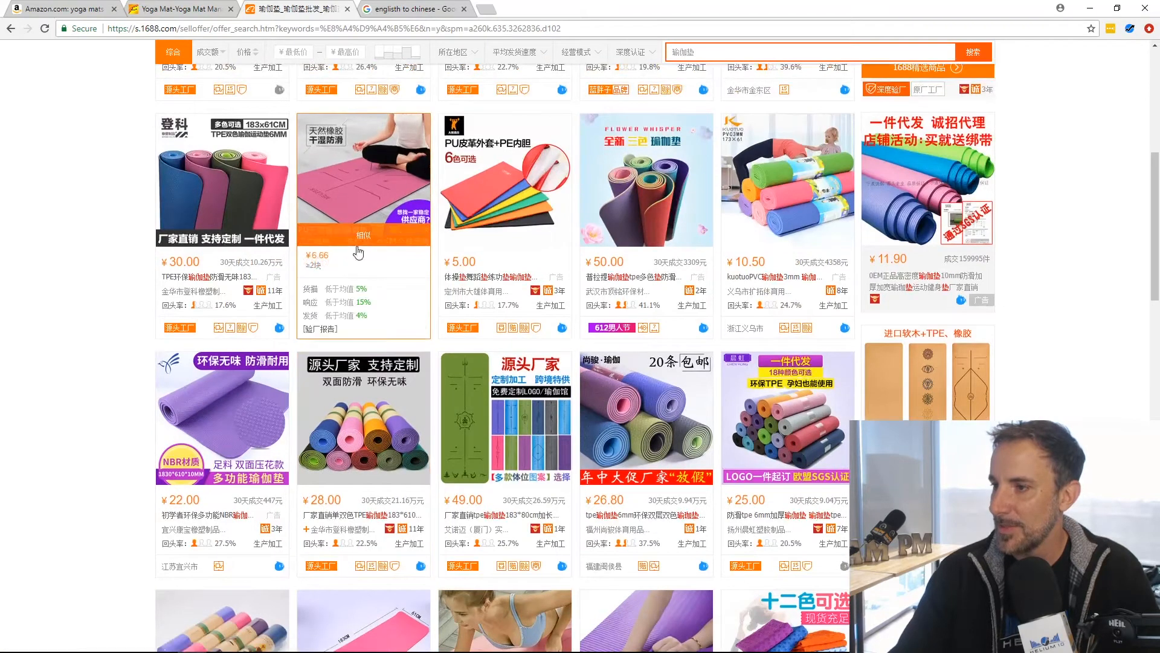
pyautogui.moveTo(527, 269)
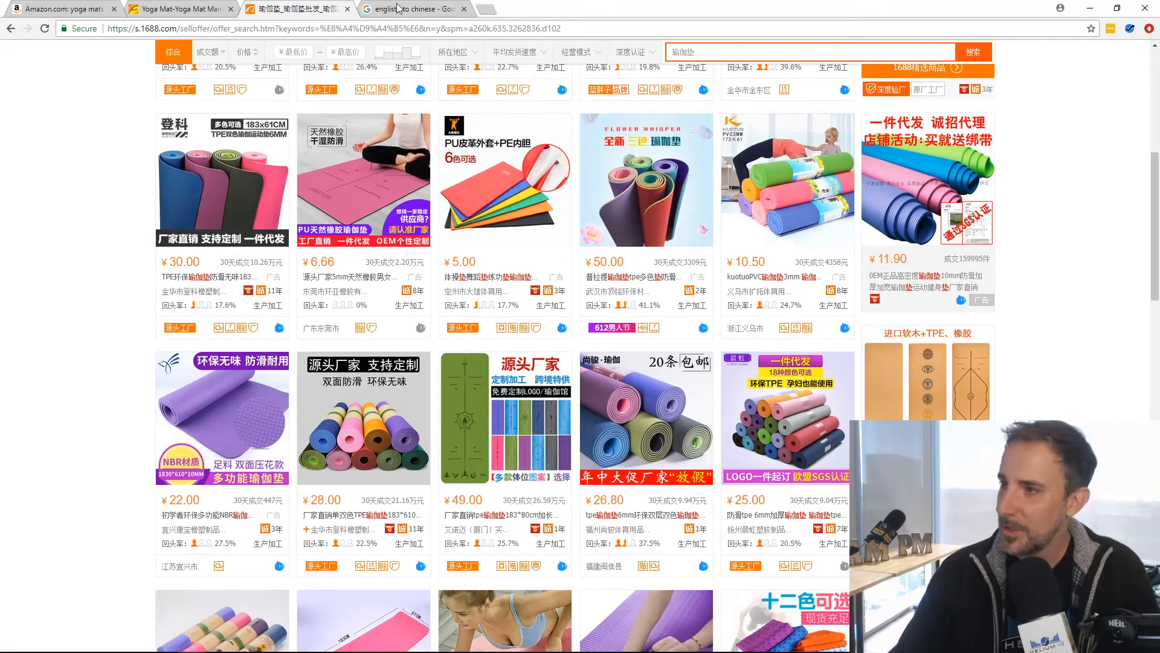
# Search Google for 'yuan to usd' in the translation tab.
pyautogui.click(411, 8)
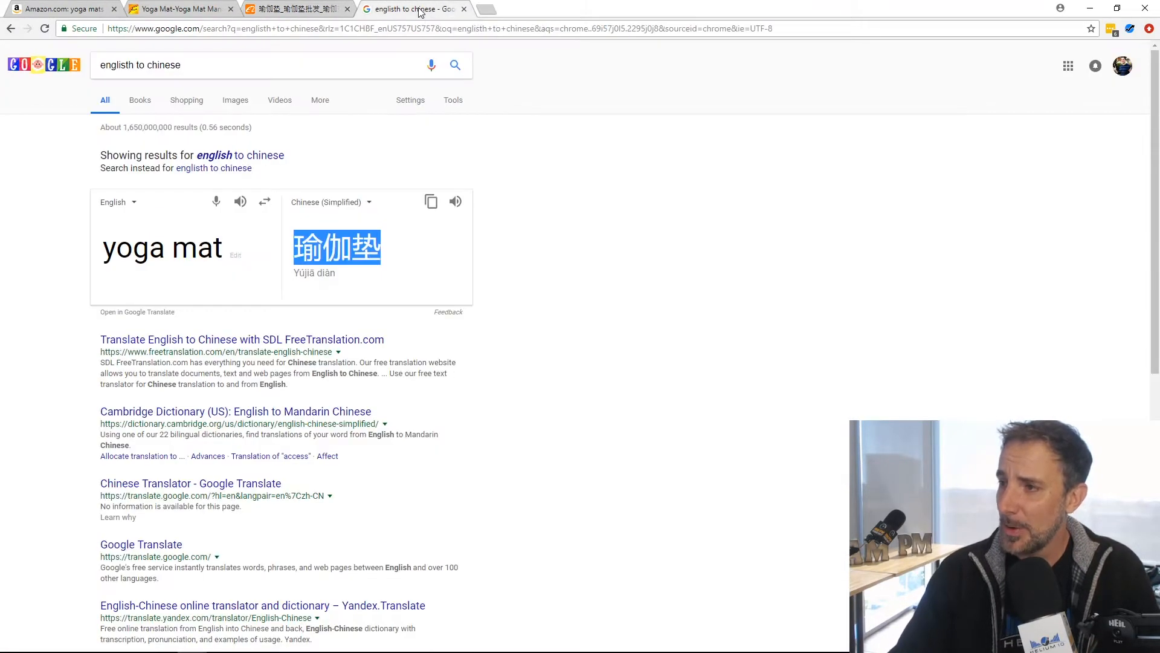
pyautogui.moveTo(220, 66)
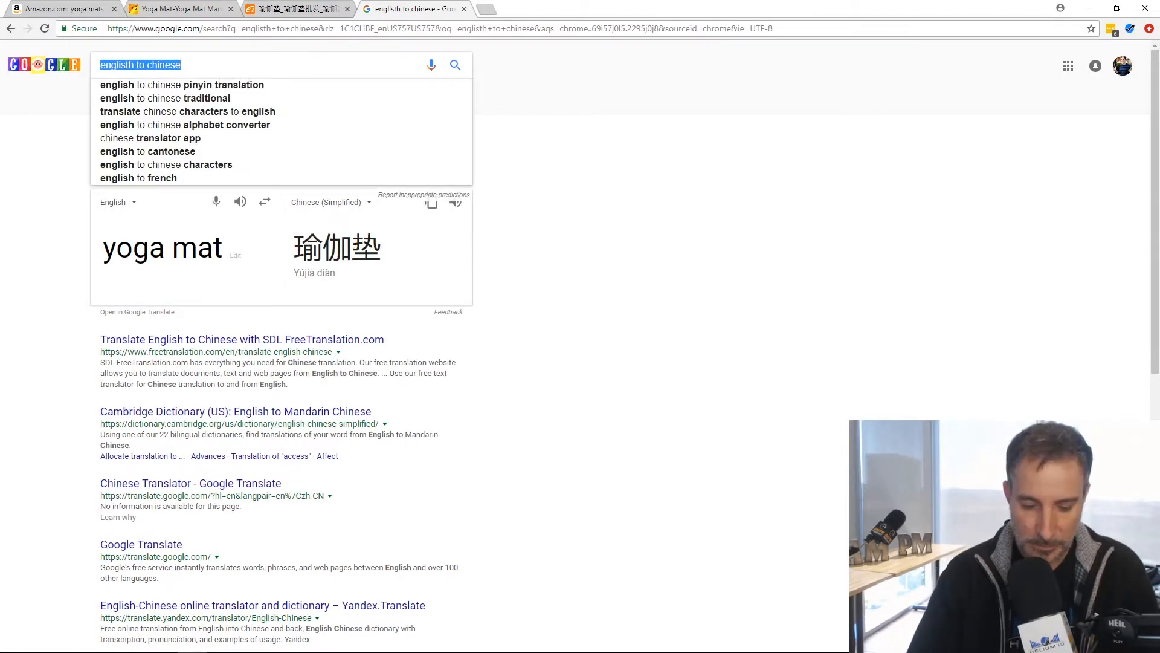
pyautogui.write('yuan to usd')
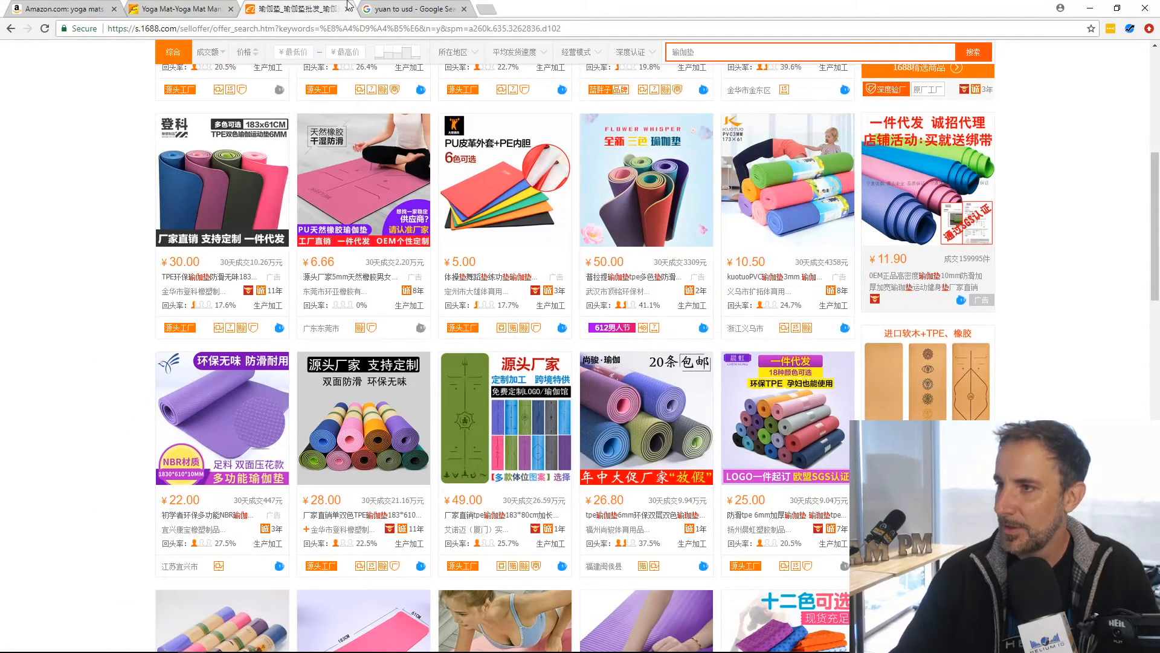
# Convert 10.5 yuan to 1.64 US dollars in Google's converter, checking it against the 1688 listings.
pyautogui.click(415, 8)
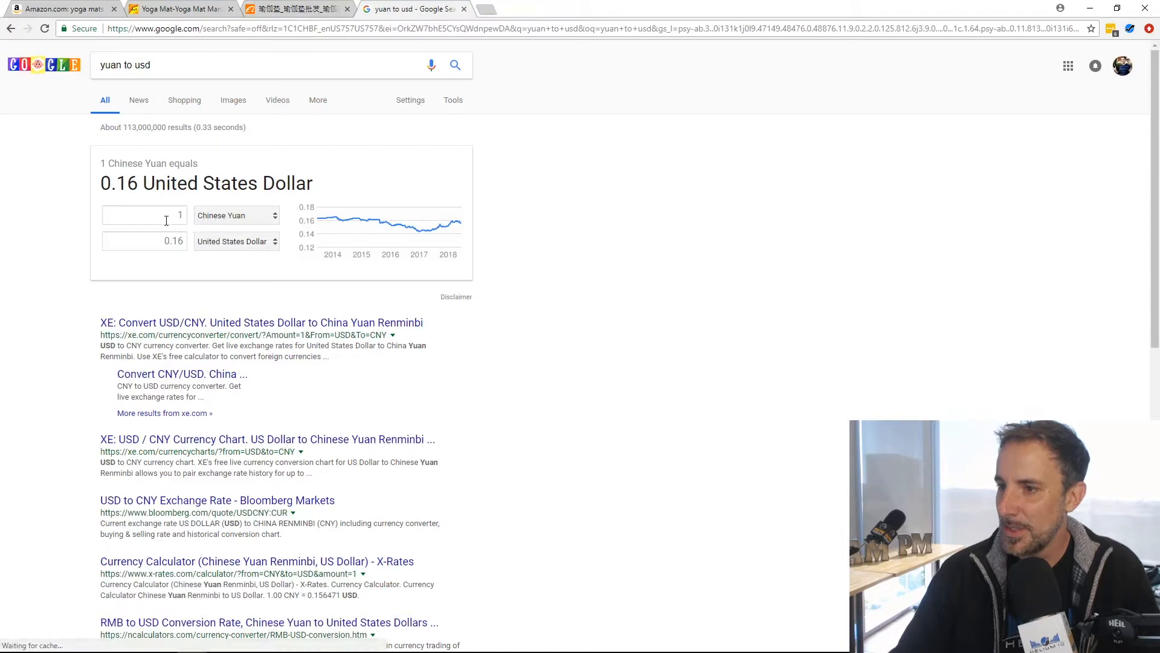
pyautogui.write('0')
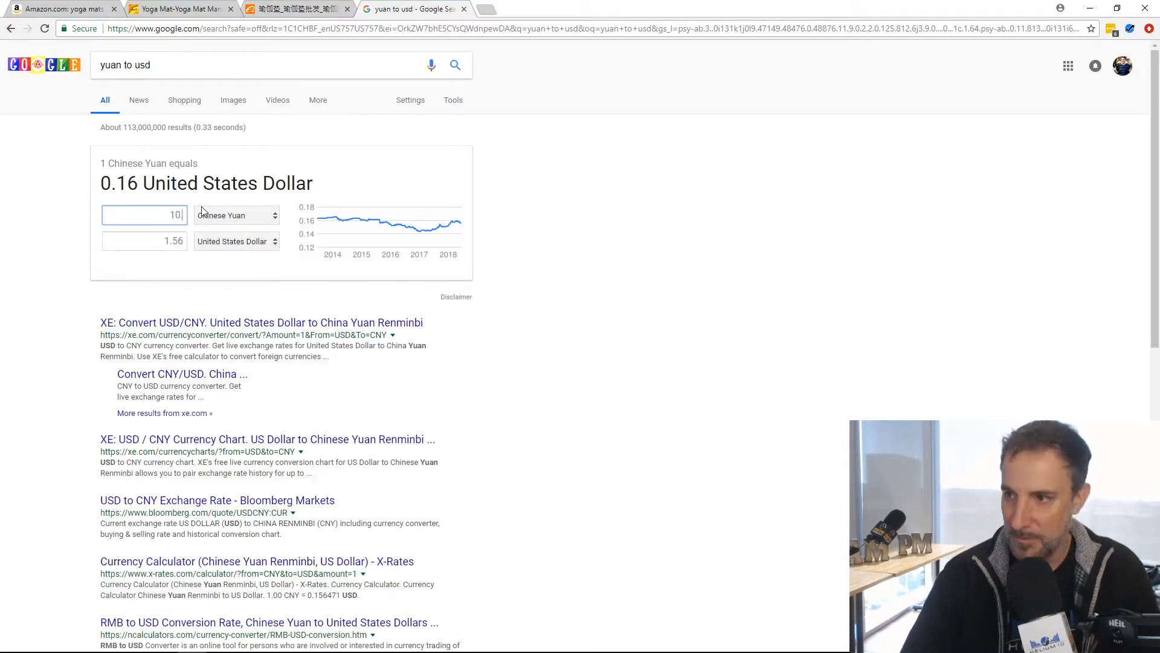
pyautogui.write('.5')
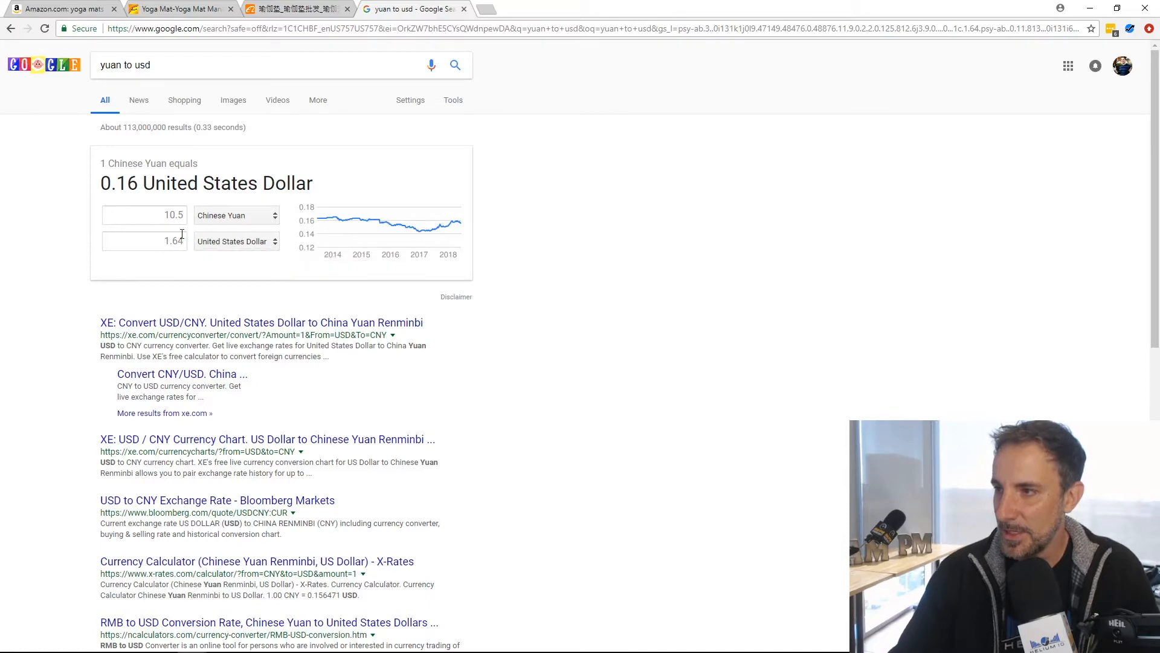
pyautogui.click(292, 8)
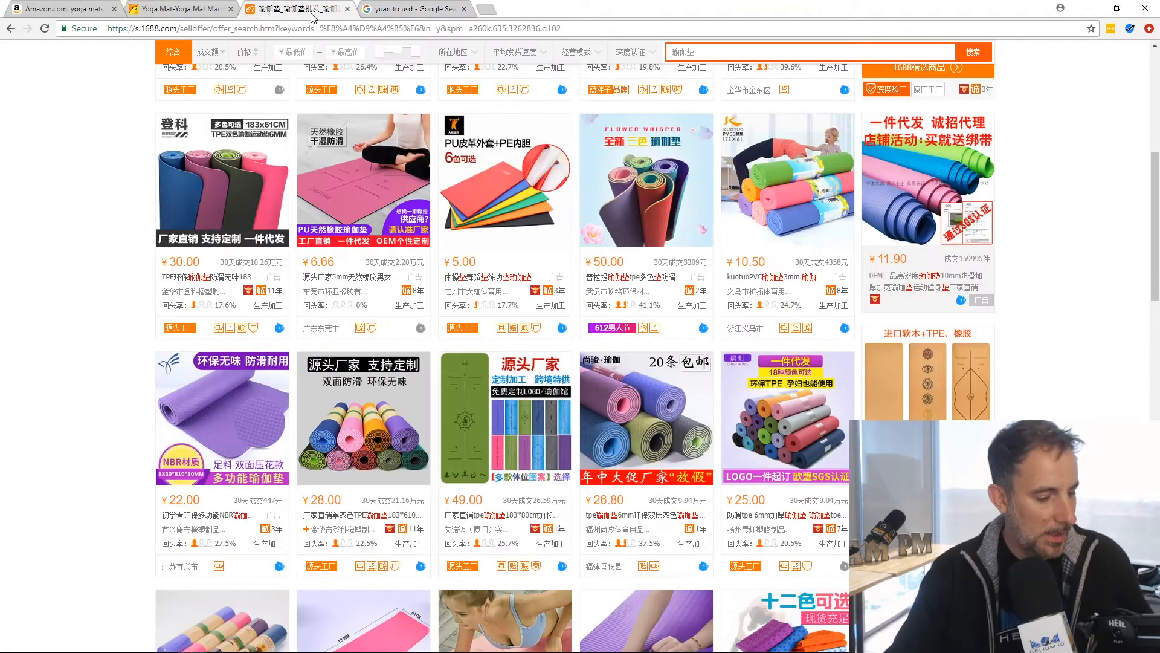
pyautogui.moveTo(504, 174)
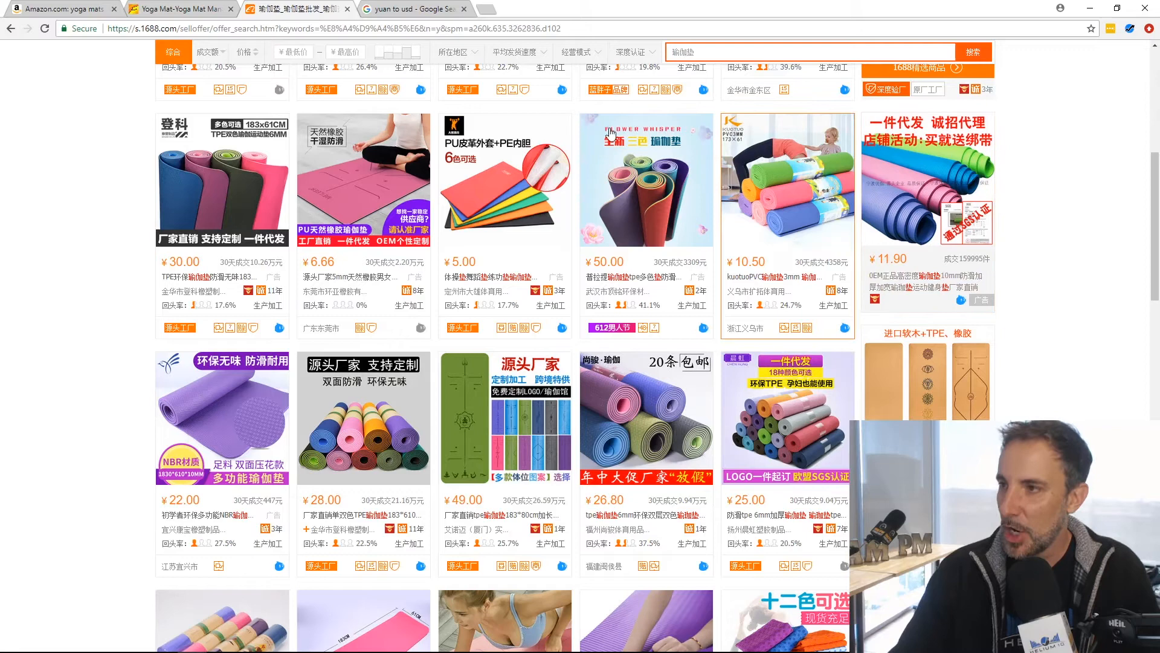
pyautogui.click(412, 8)
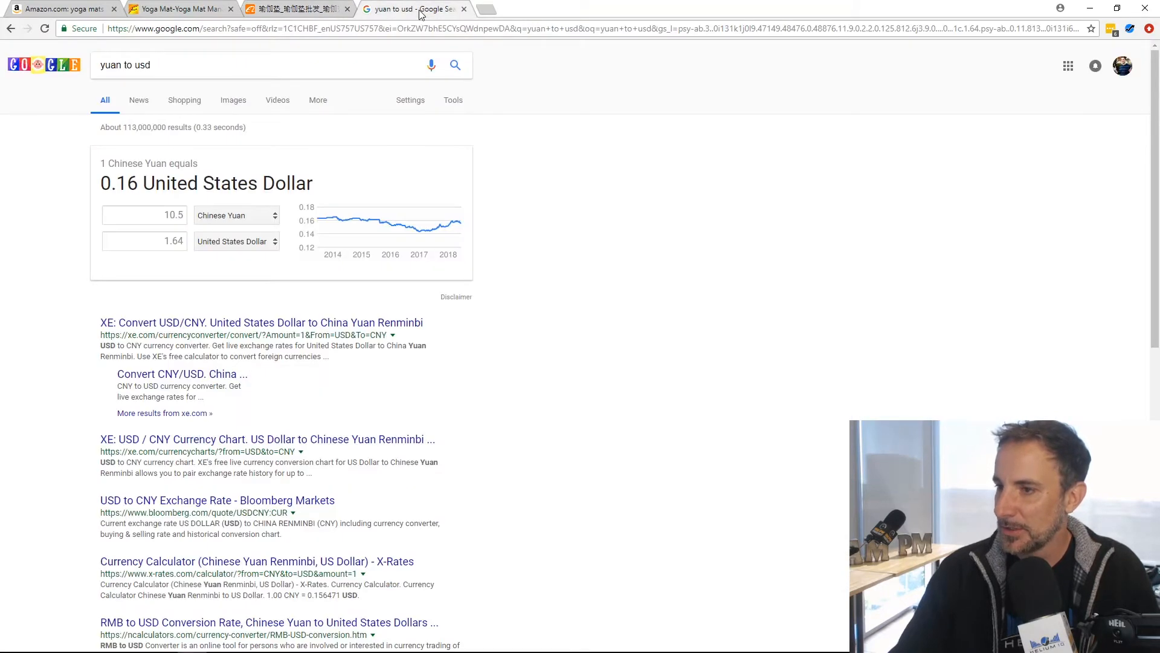
pyautogui.click(296, 8)
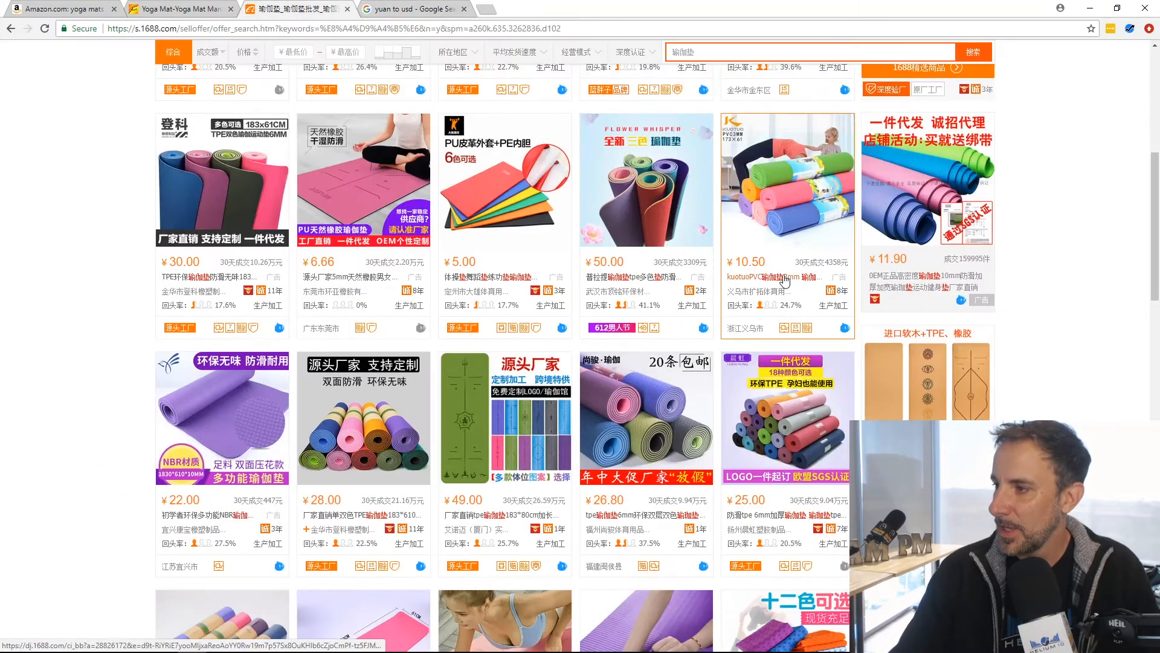
pyautogui.moveTo(775, 284)
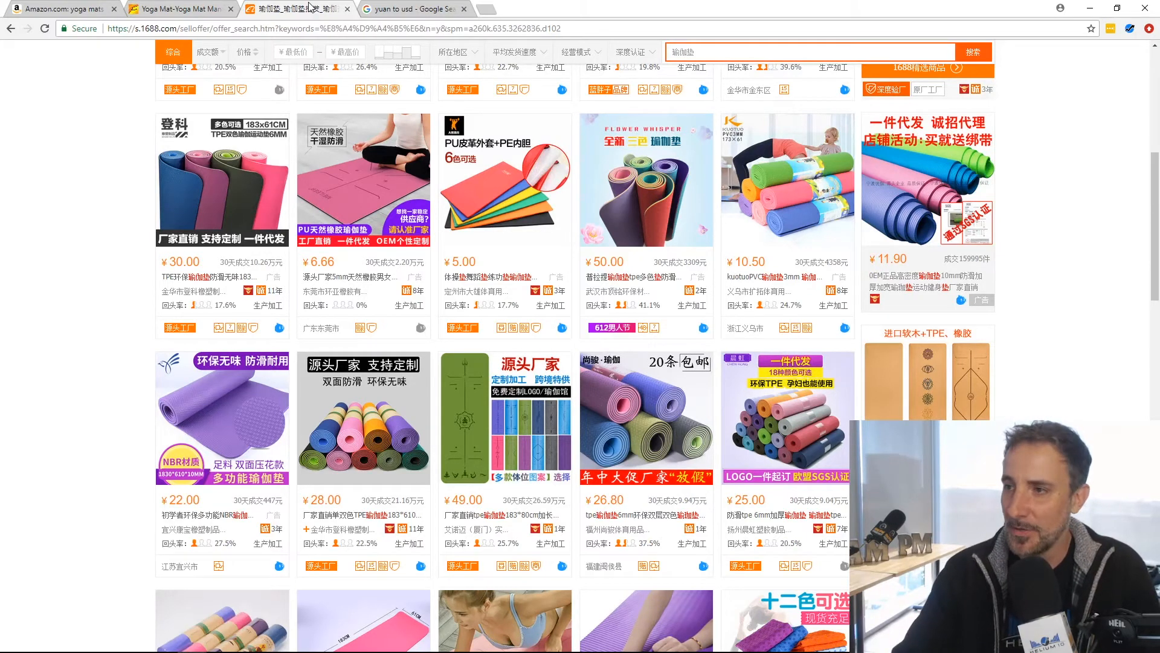
pyautogui.moveTo(411, 8)
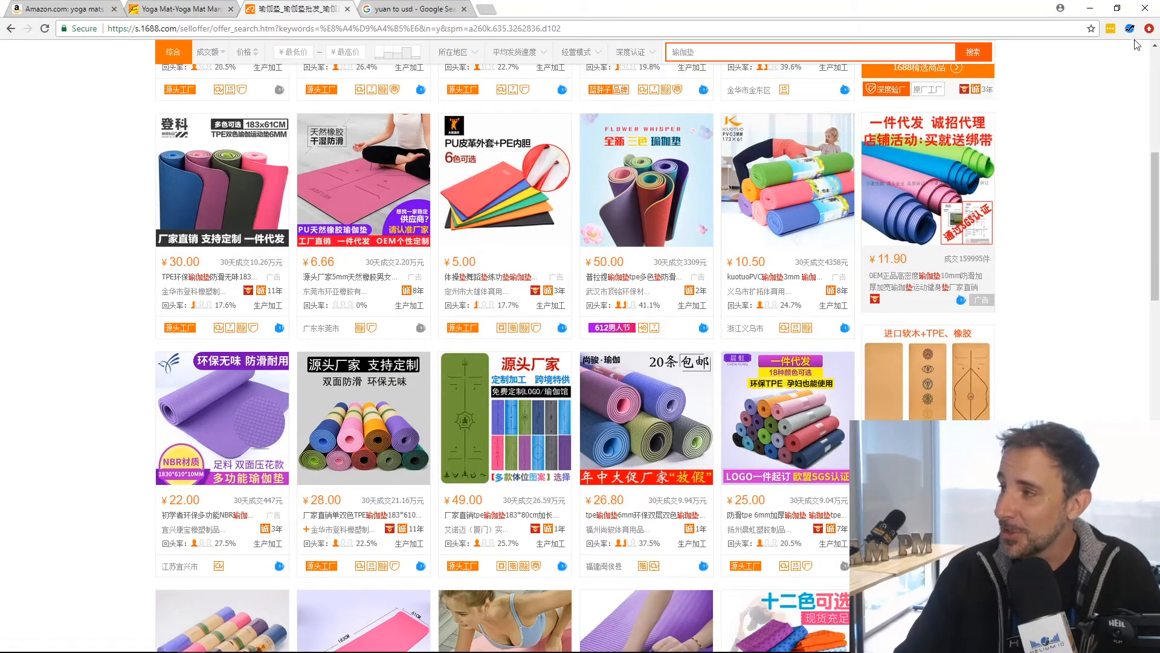
# Translate the 1688 yoga mat results page into English via the right-click menu.
pyautogui.click(1130, 29)
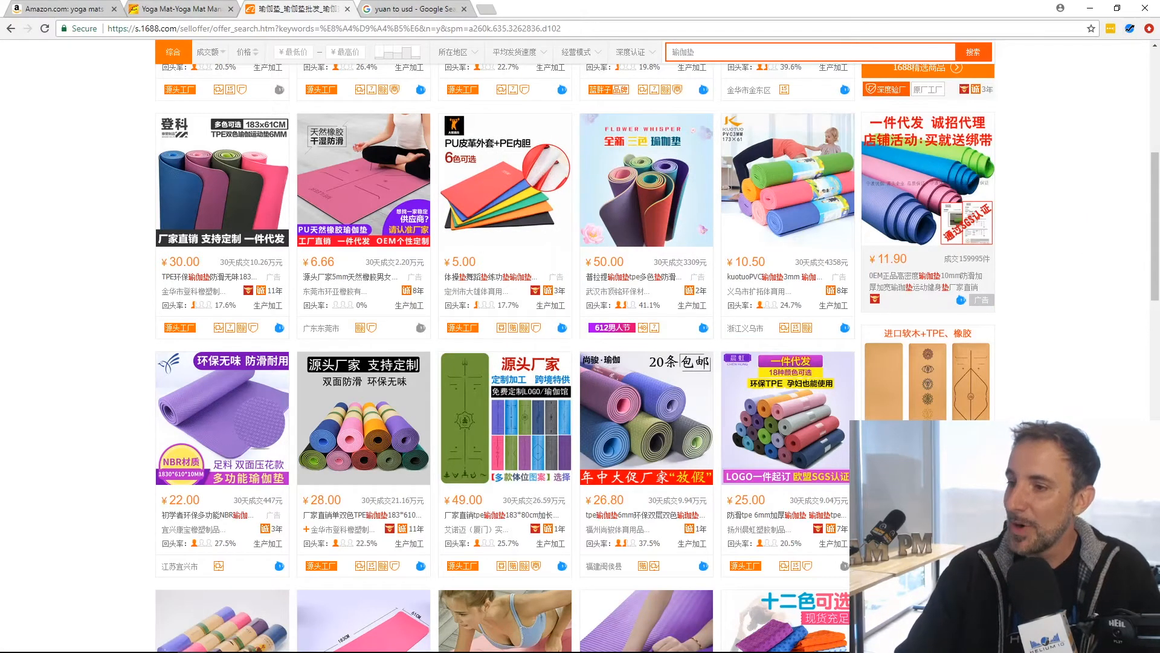
pyautogui.rightClick(109, 270)
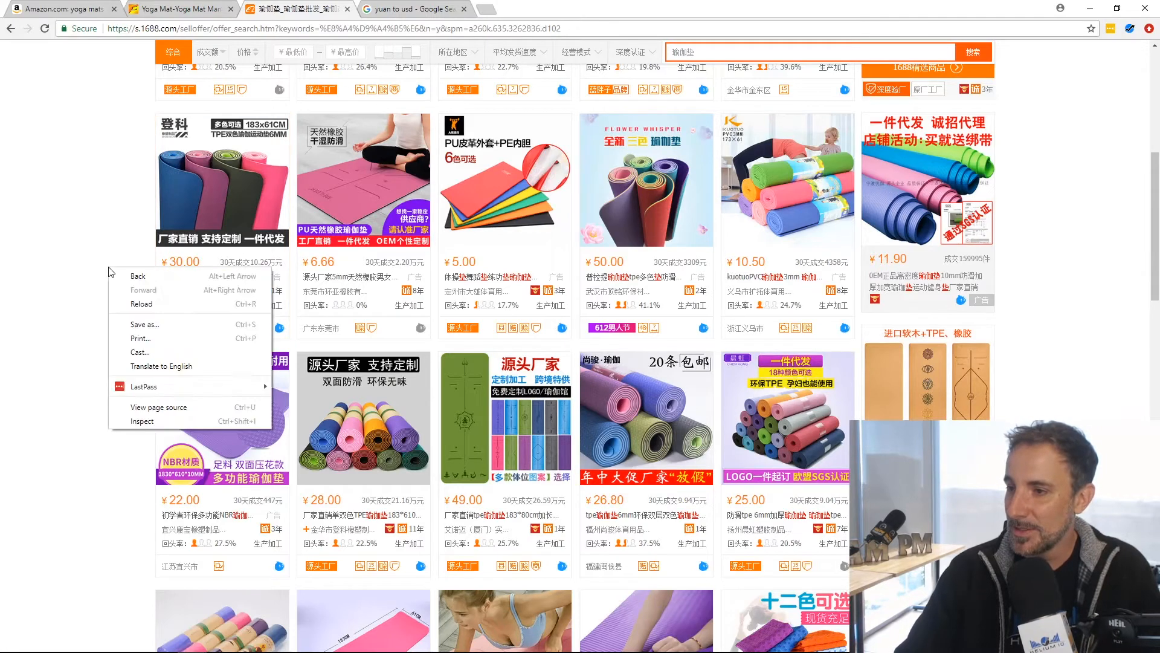
pyautogui.click(161, 366)
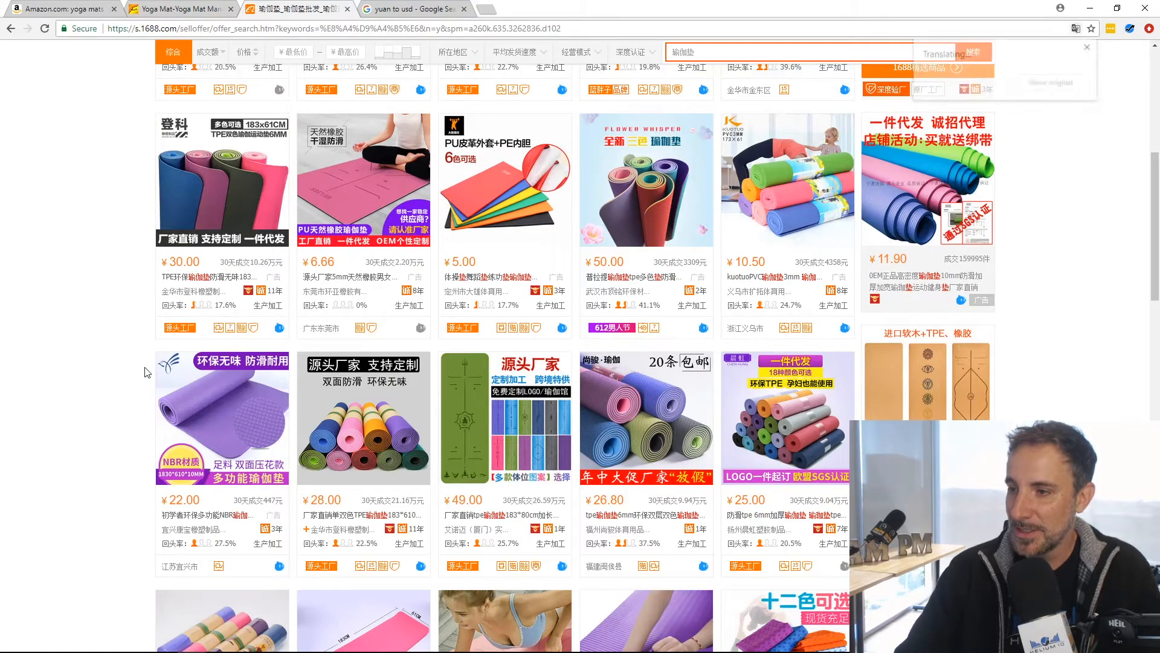
pyautogui.click(1074, 29)
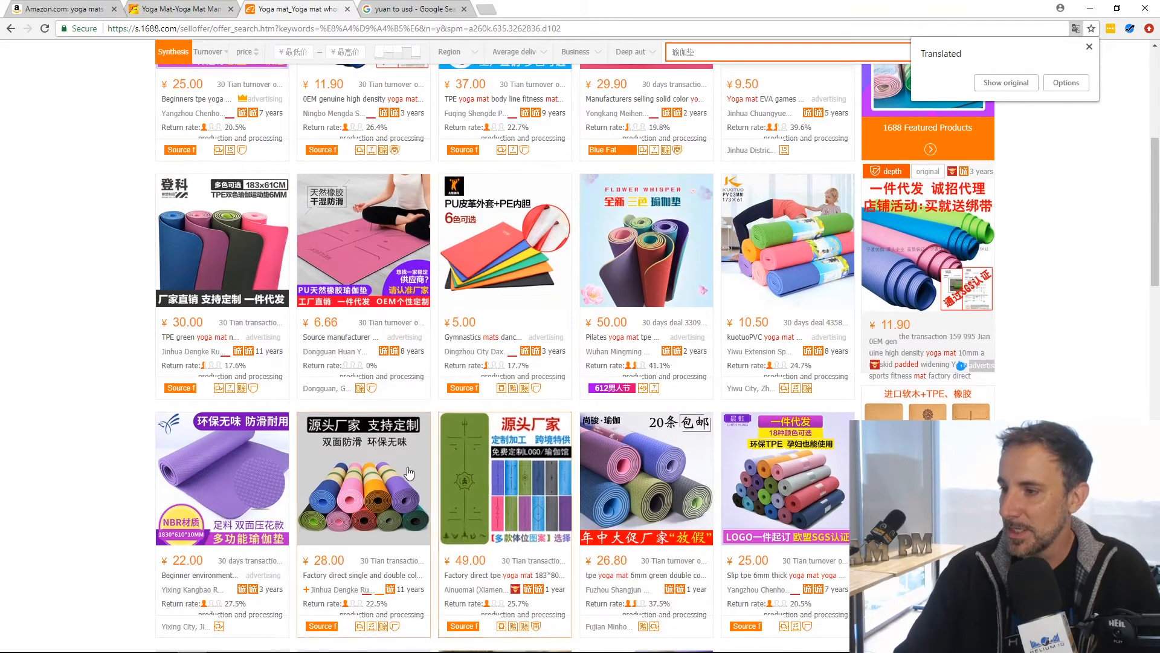
pyautogui.moveTo(406, 330)
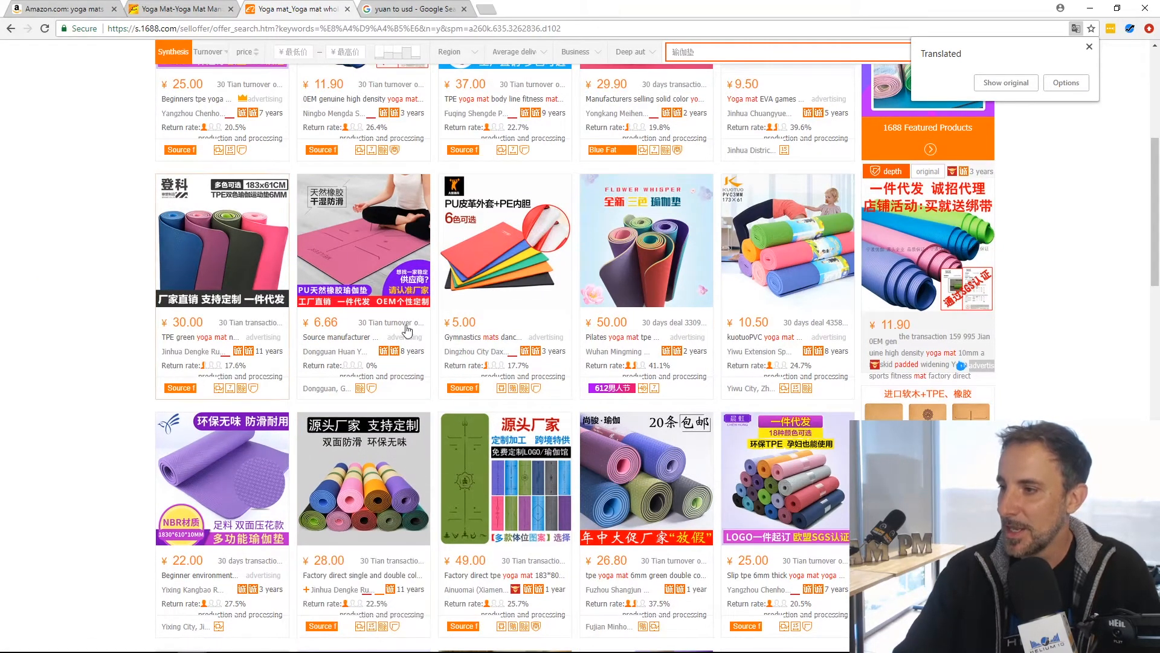
pyautogui.scroll(3)
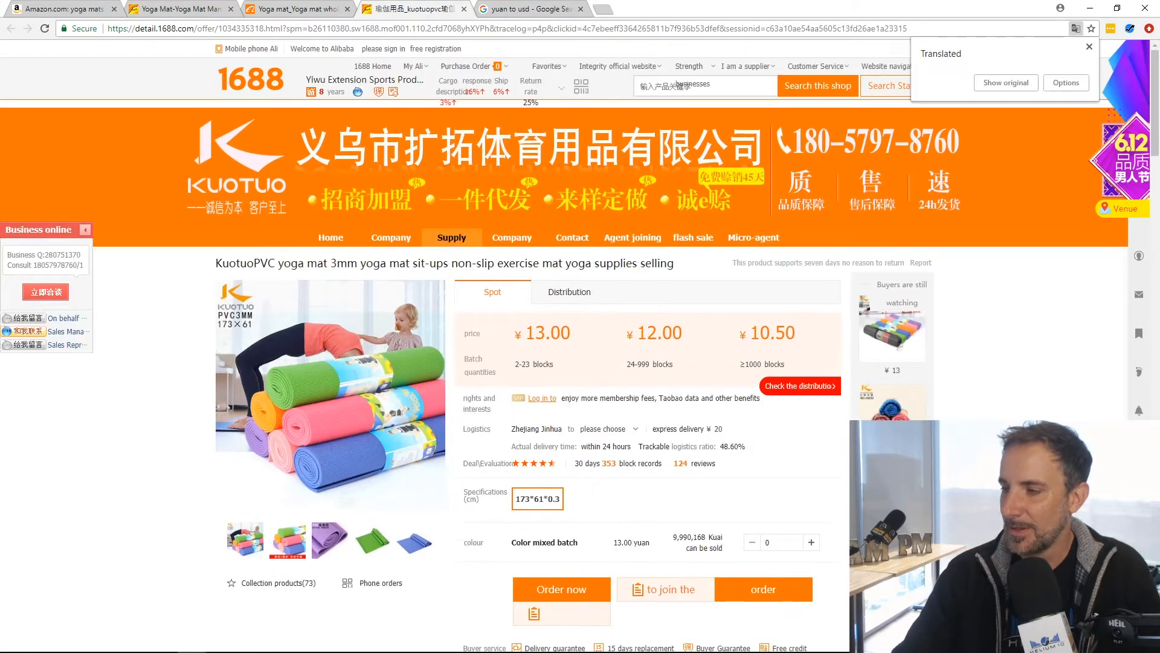
# Review the KuotuoPVC mat's quantity price tiers, then switch to the Alibaba yoga mat results.
pyautogui.scroll(-3)
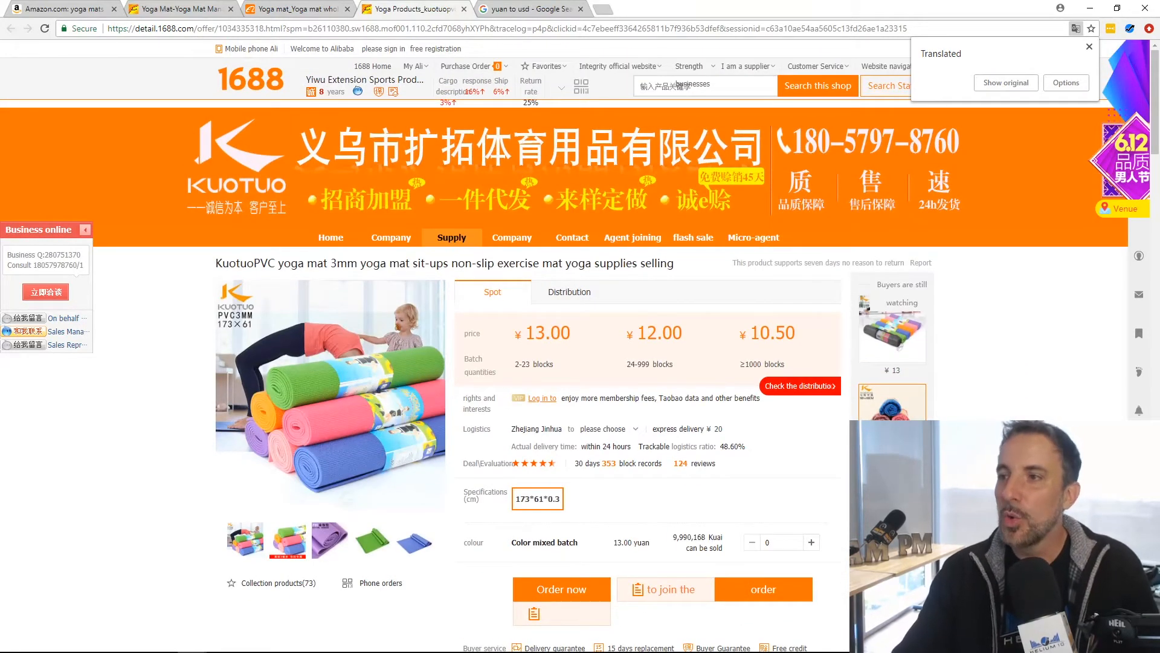
pyautogui.click(63, 8)
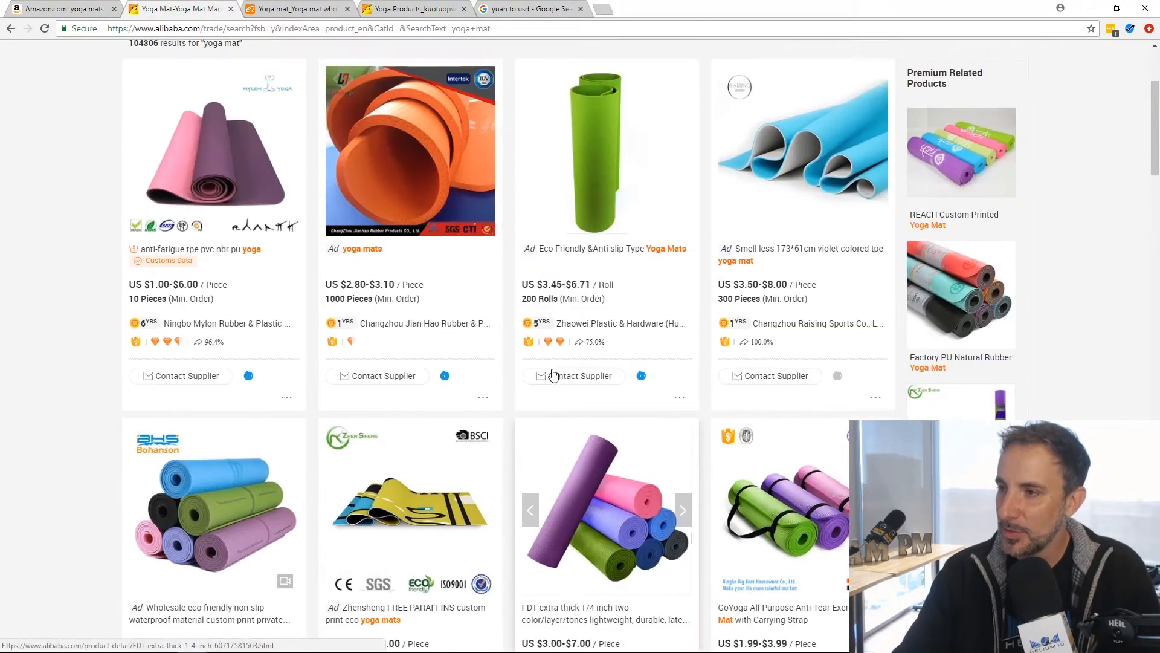
# Browse the translated 1688 yoga mat listings, then switch to the Amazon results tab.
pyautogui.click(296, 7)
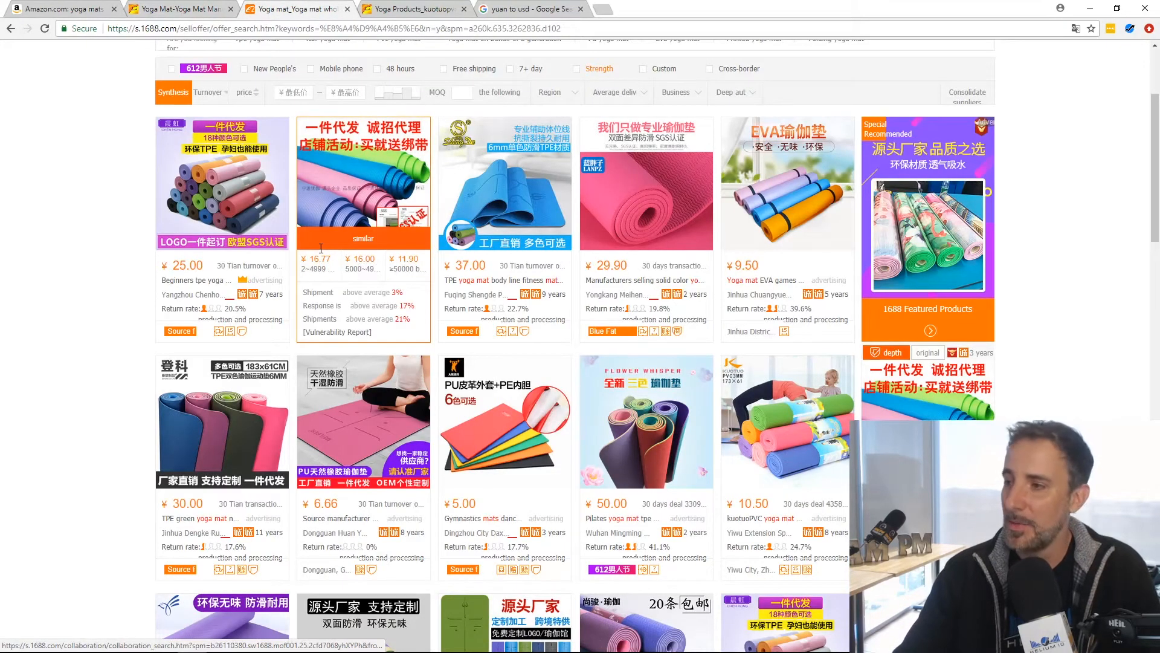
pyautogui.moveTo(414, 111)
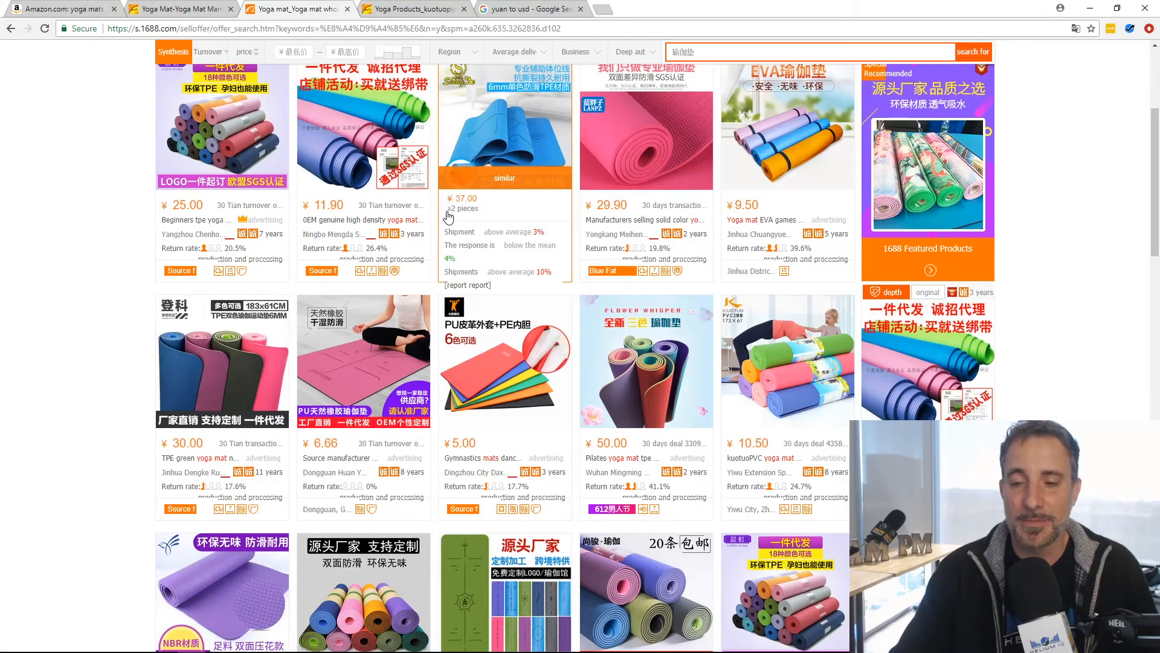
pyautogui.click(63, 8)
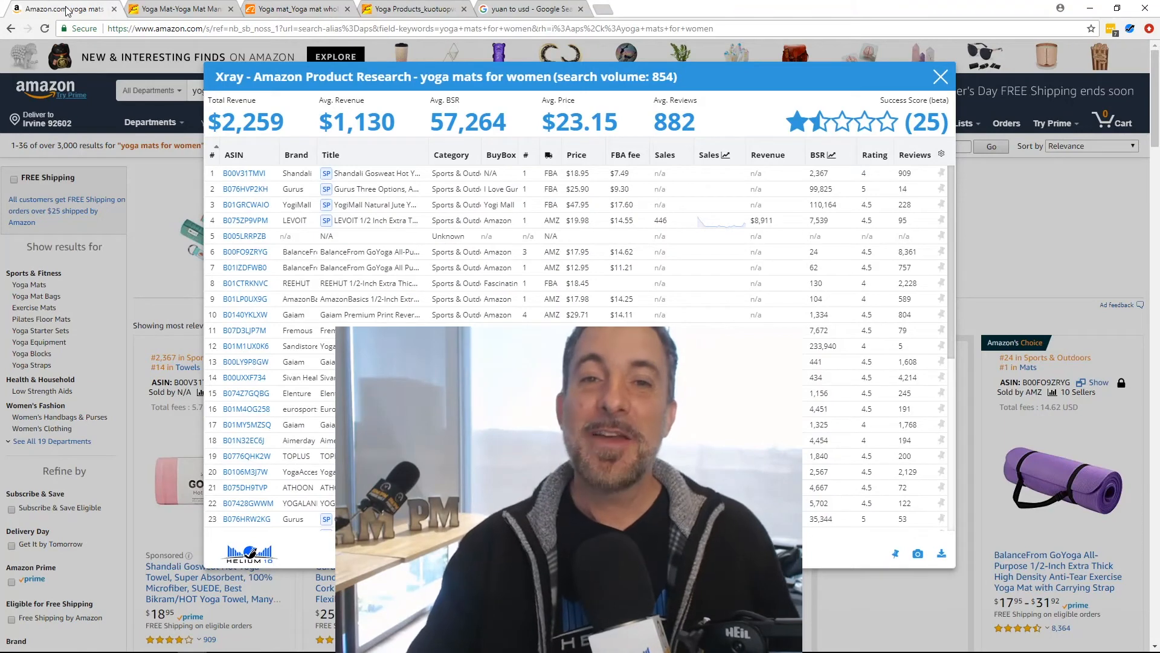
pyautogui.moveTo(161, 45)
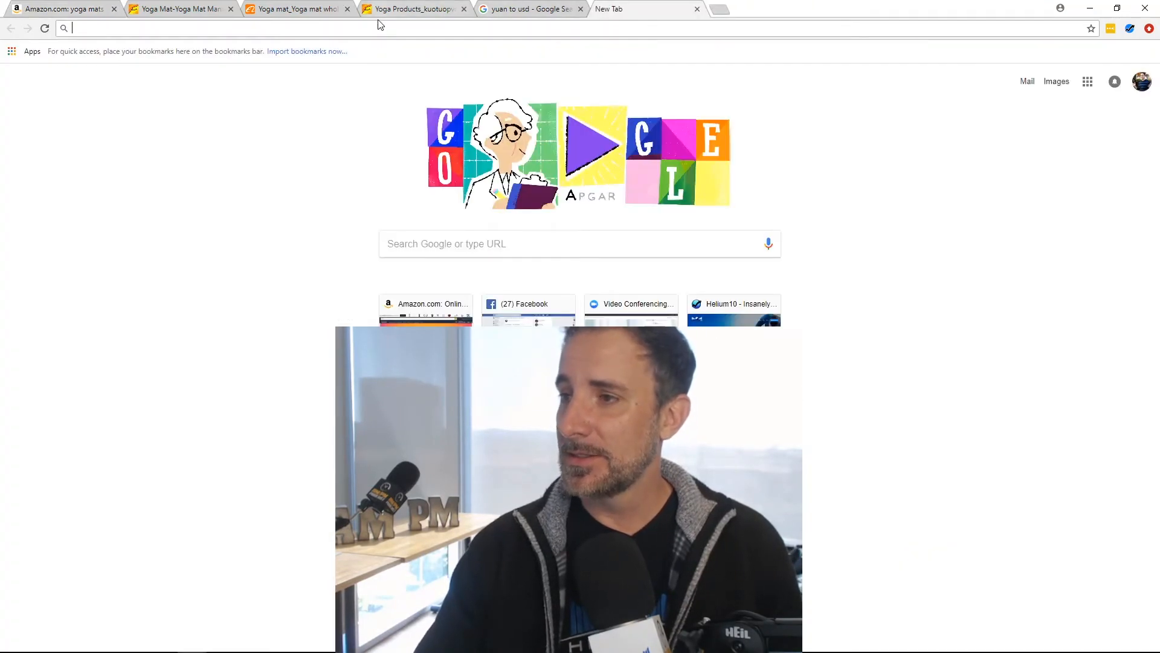
# Load helium10.com/xray in the new tab, landing on Helium 10's page-not-found screen.
pyautogui.write('helium10.com')
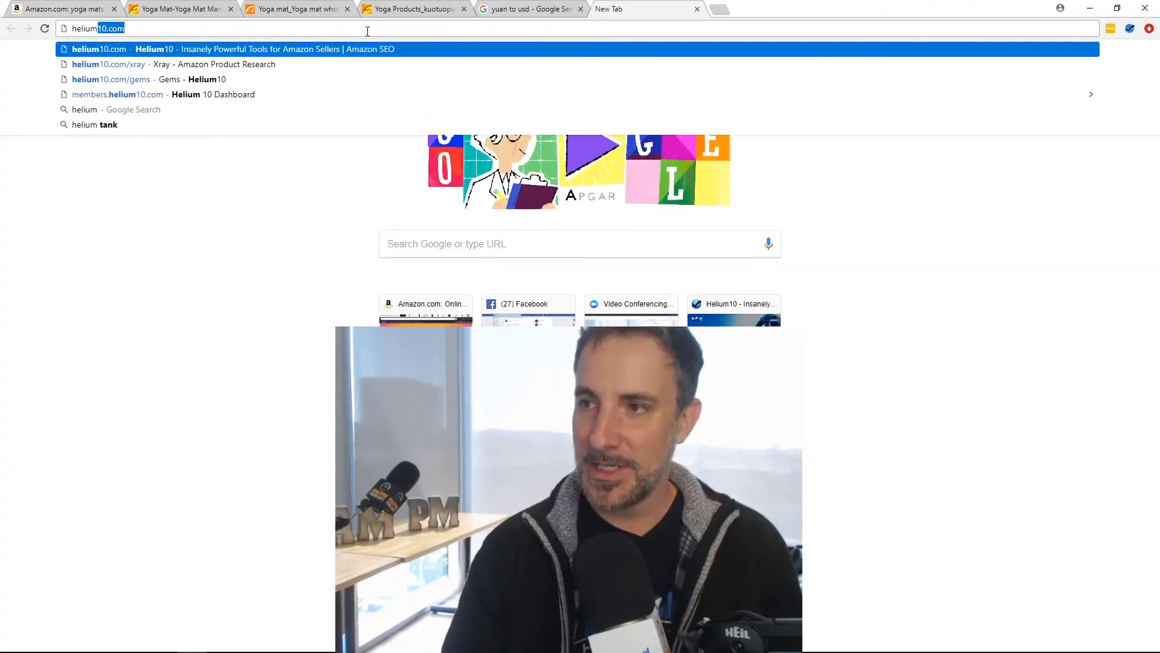
pyautogui.write('/vray')
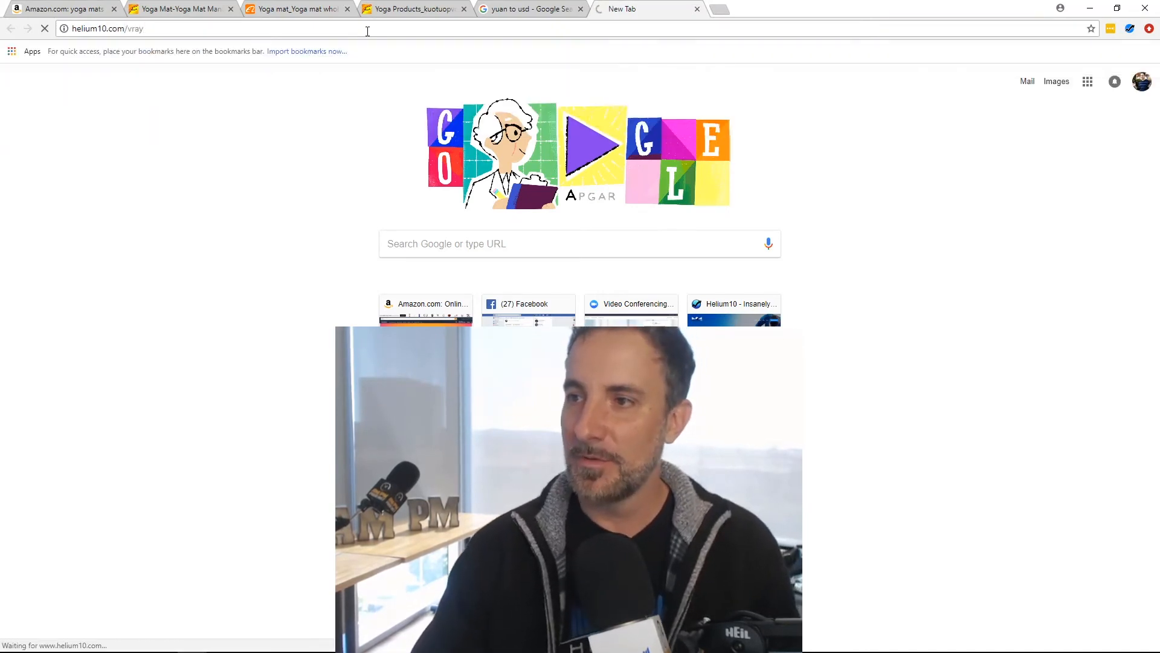
pyautogui.press('Return')
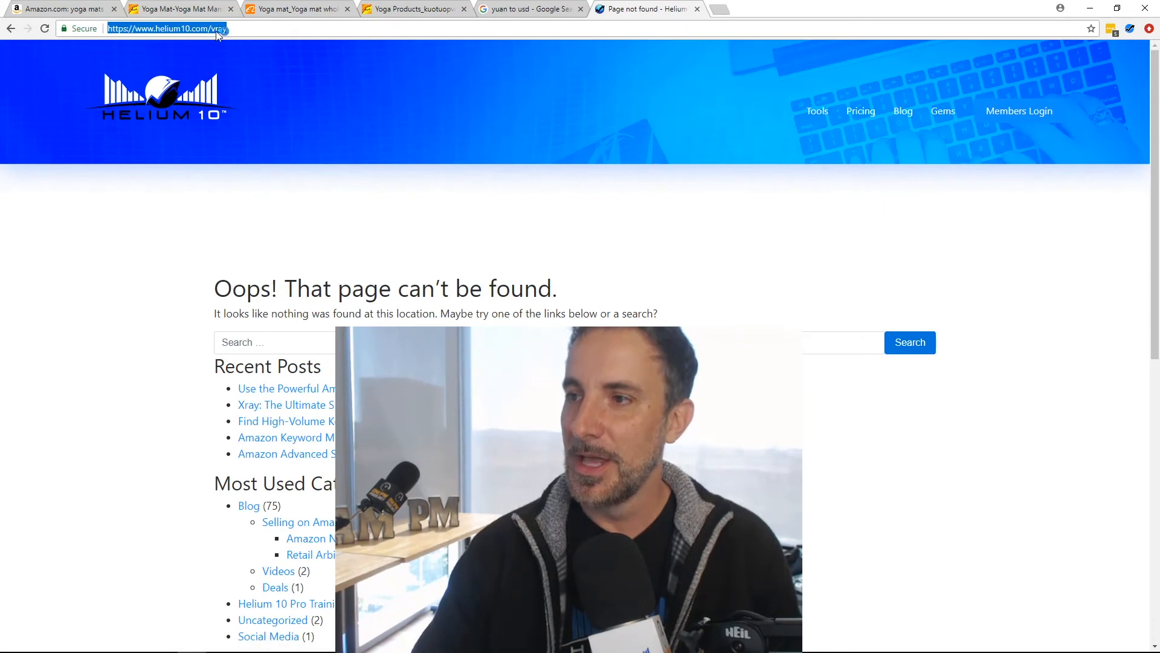